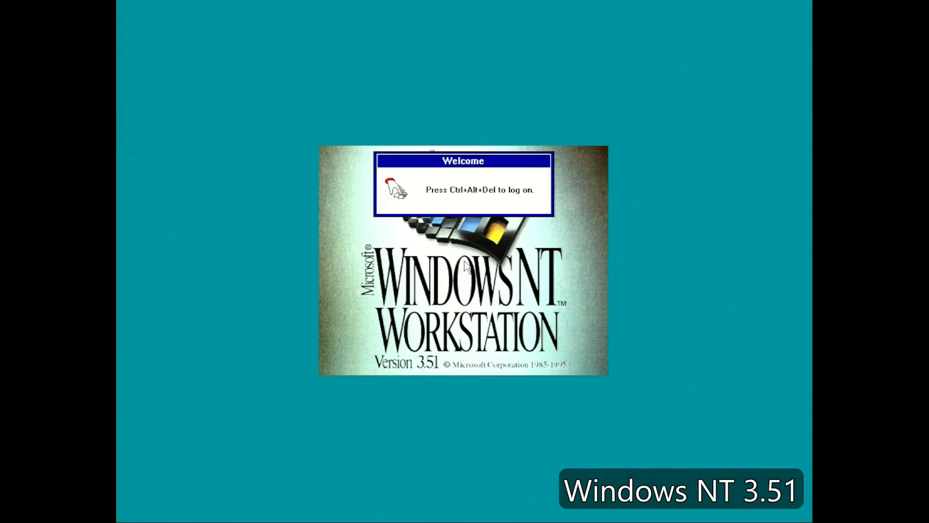
Step: Log on to Windows NT 3.51 as Administrator and briefly browse Z:\Retro in File Manager
{"action": "key", "text": "ctrl+alt+delete"}
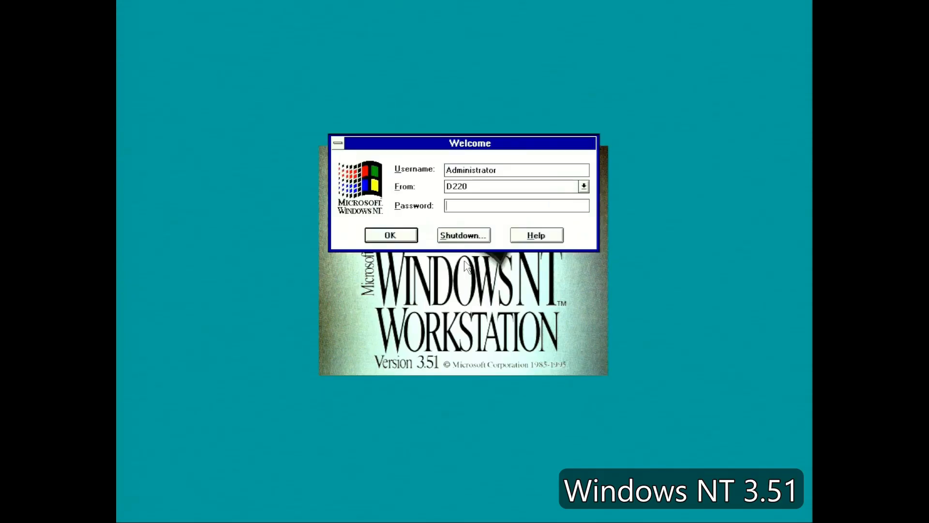
{"action": "left_click", "coordinate": [391, 234]}
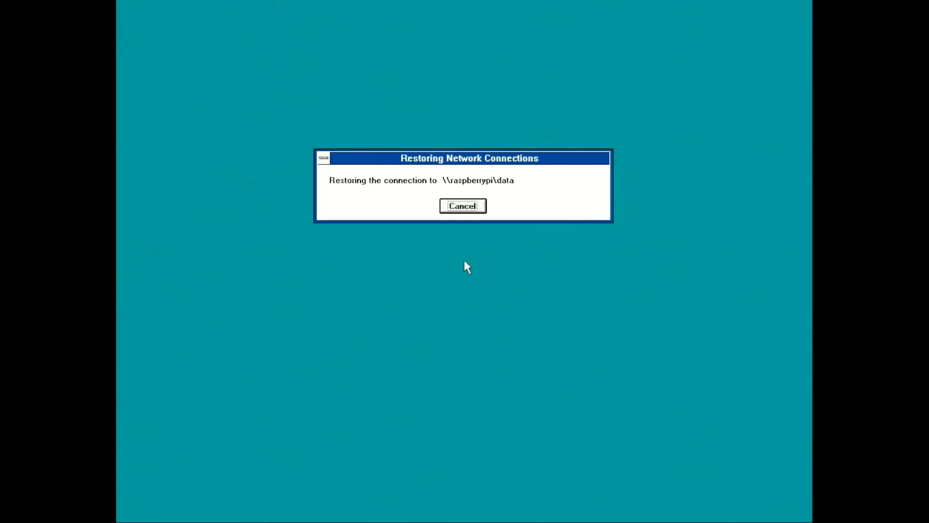
{"action": "left_click", "coordinate": [463, 206]}
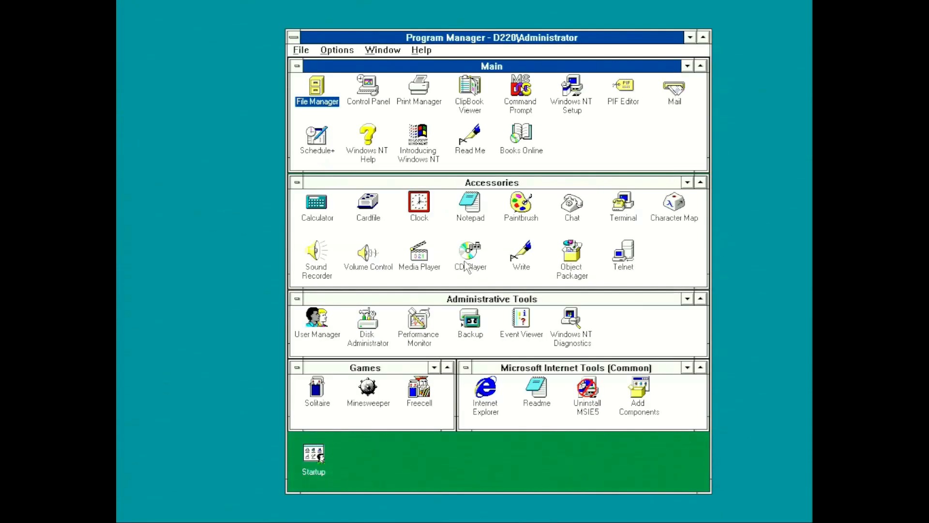
{"action": "mouse_move", "coordinate": [320, 100]}
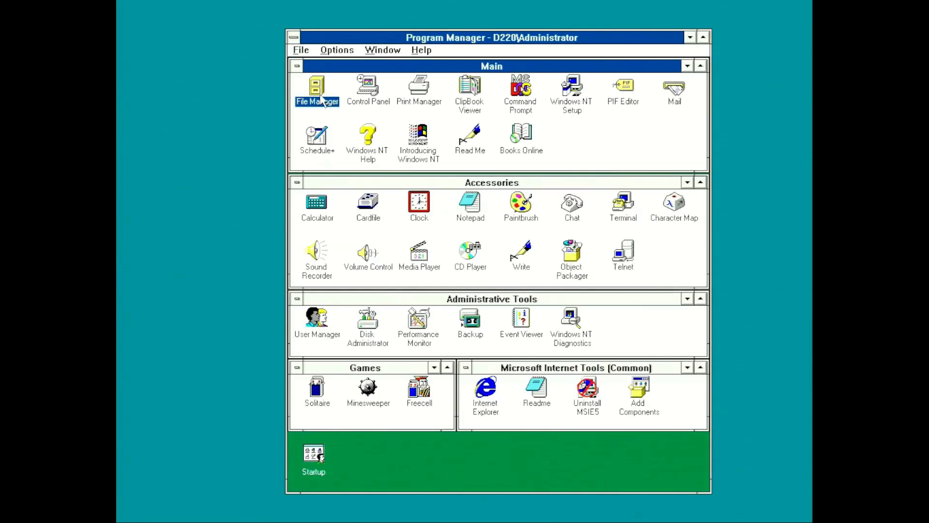
{"action": "double_click", "coordinate": [316, 89]}
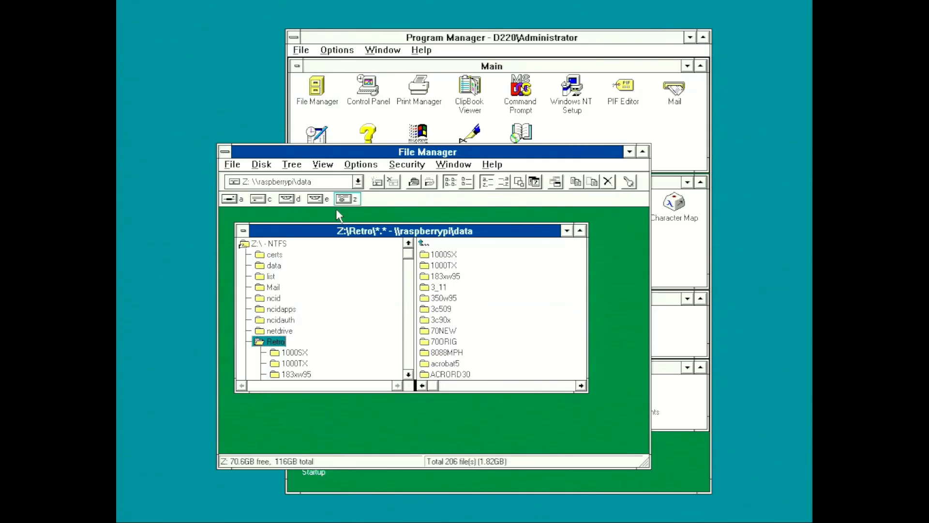
{"action": "left_click", "coordinate": [441, 320]}
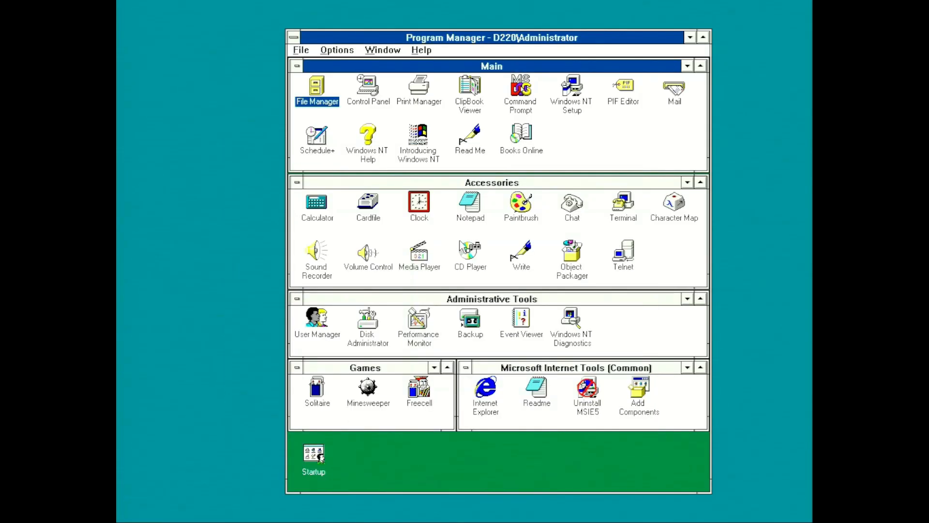
{"action": "left_click", "coordinate": [317, 320]}
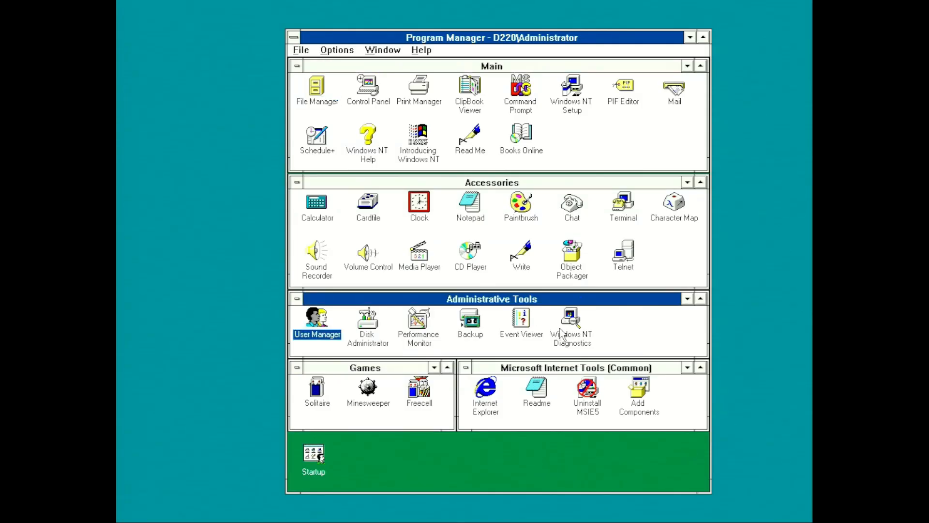
{"action": "double_click", "coordinate": [571, 317]}
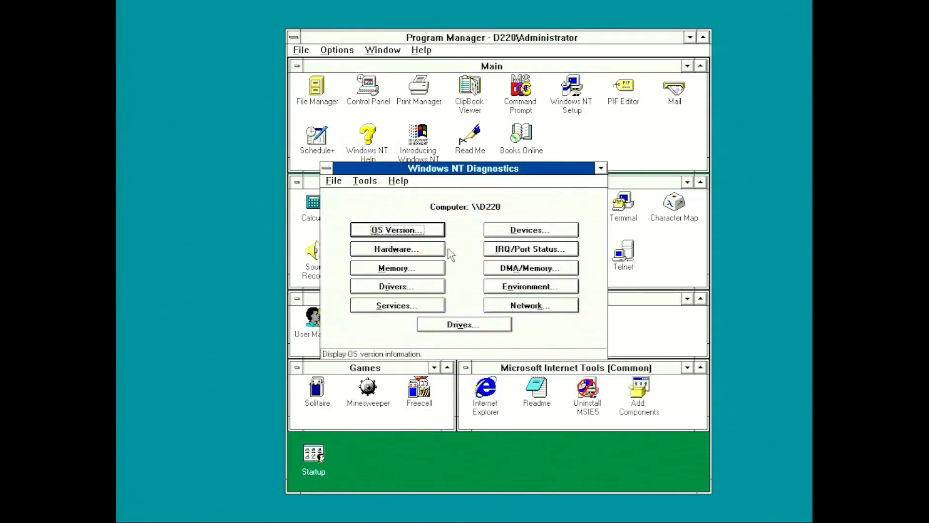
{"action": "mouse_move", "coordinate": [416, 280]}
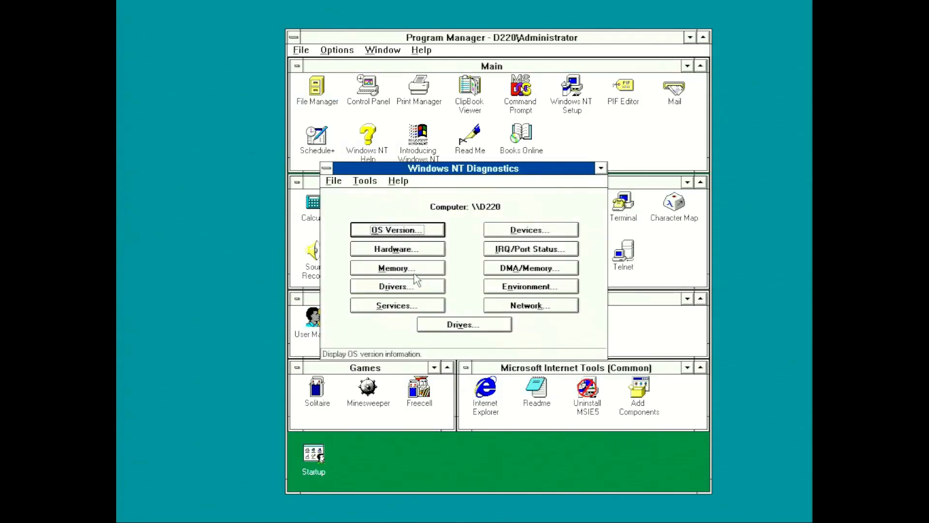
{"action": "left_click", "coordinate": [397, 248]}
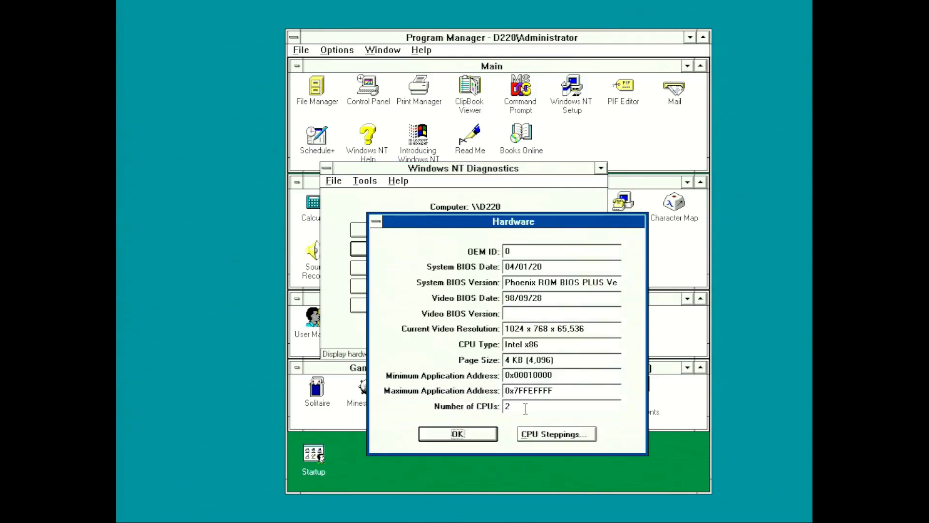
{"action": "left_click", "coordinate": [555, 433]}
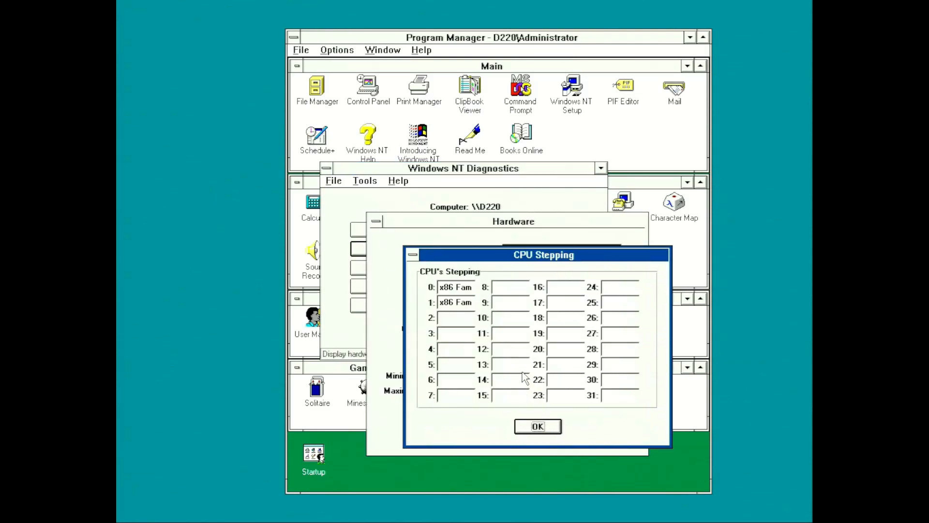
{"action": "left_click", "coordinate": [537, 426]}
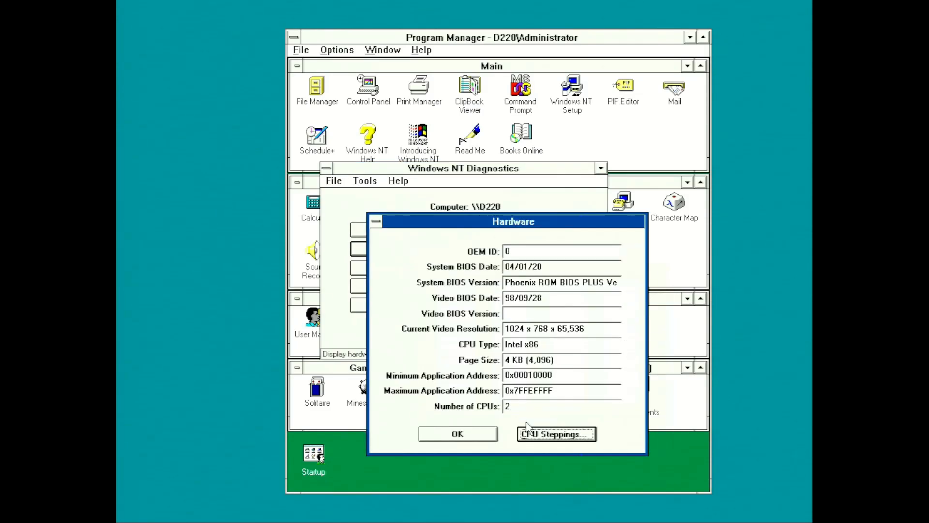
{"action": "left_click", "coordinate": [457, 434]}
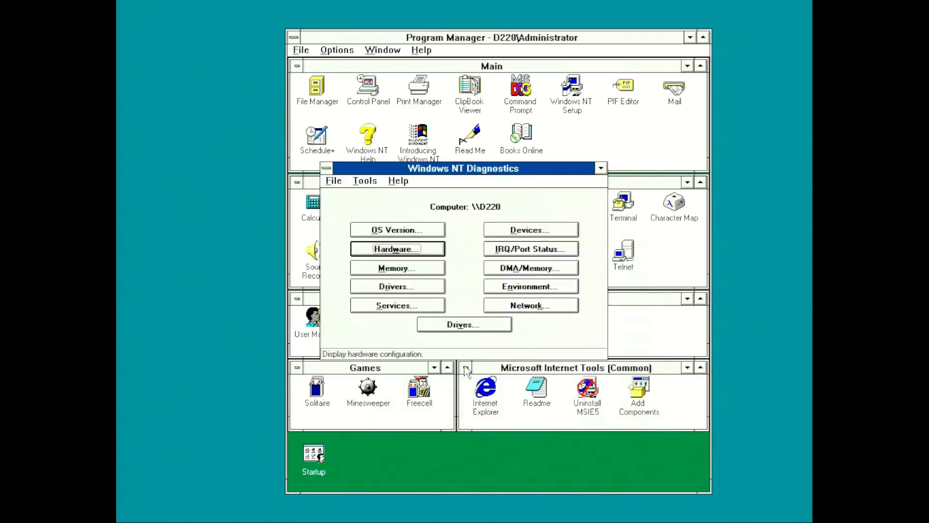
{"action": "mouse_move", "coordinate": [333, 172]}
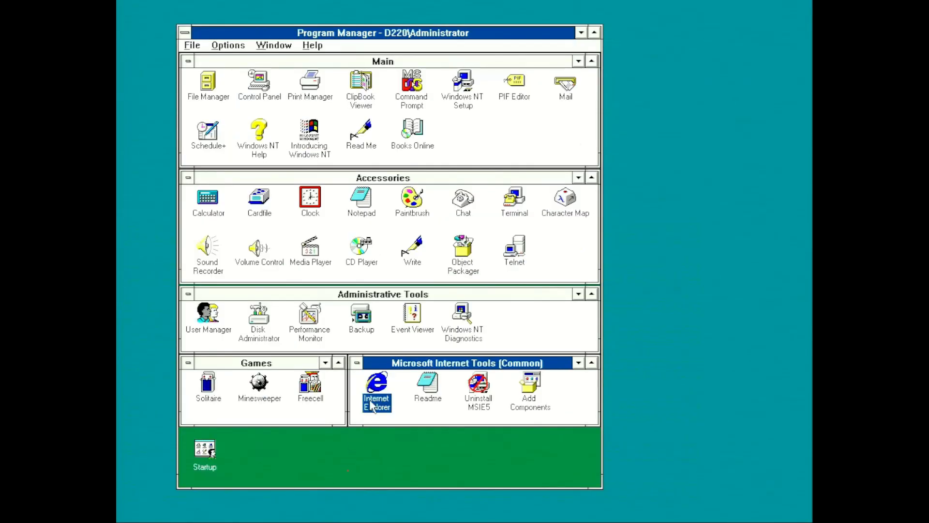
Step: Open the SHOUTcast 80s directory in Internet Explorer, tune in, and minimise the browser
{"action": "double_click", "coordinate": [377, 384]}
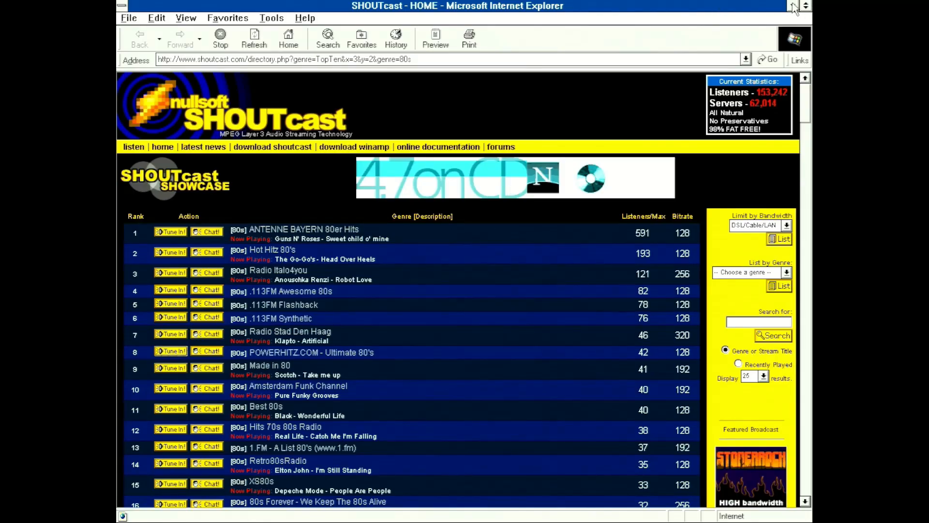
{"action": "left_click", "coordinate": [794, 6]}
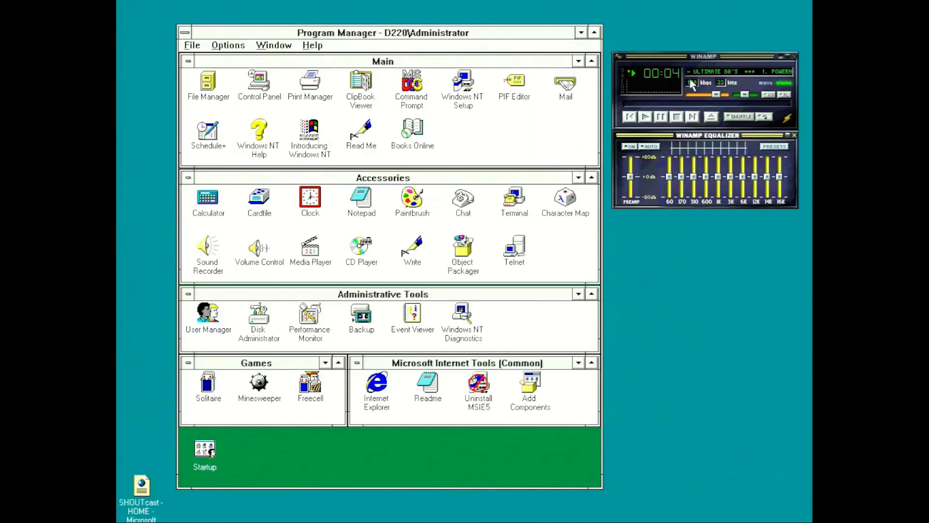
{"action": "mouse_move", "coordinate": [658, 212]}
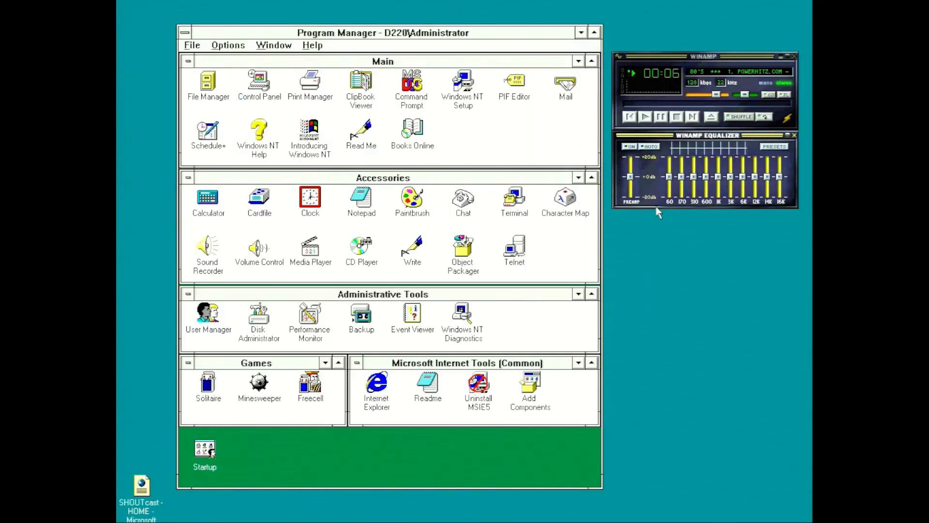
{"action": "mouse_move", "coordinate": [761, 372]}
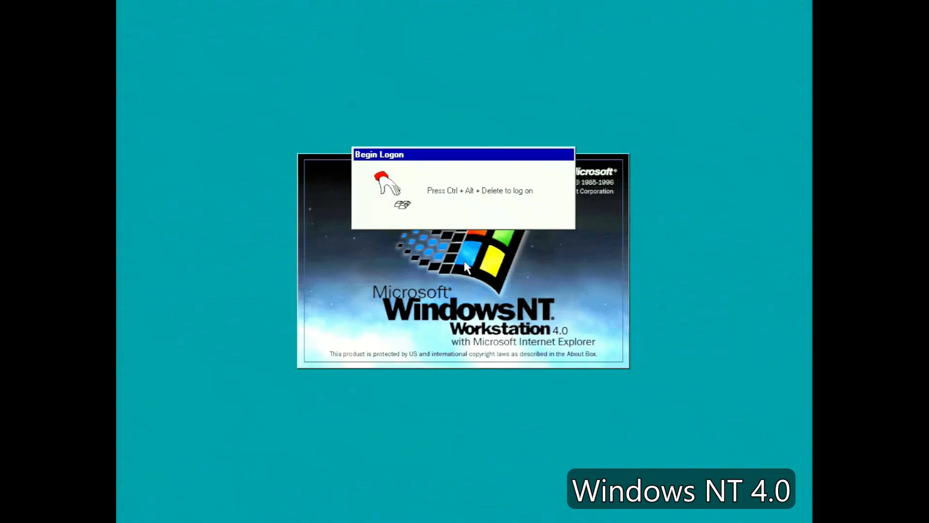
Step: Log on to Windows NT 4.0 and view, then close, My Computer's System Properties
{"action": "key", "text": "ctrl+alt+delete"}
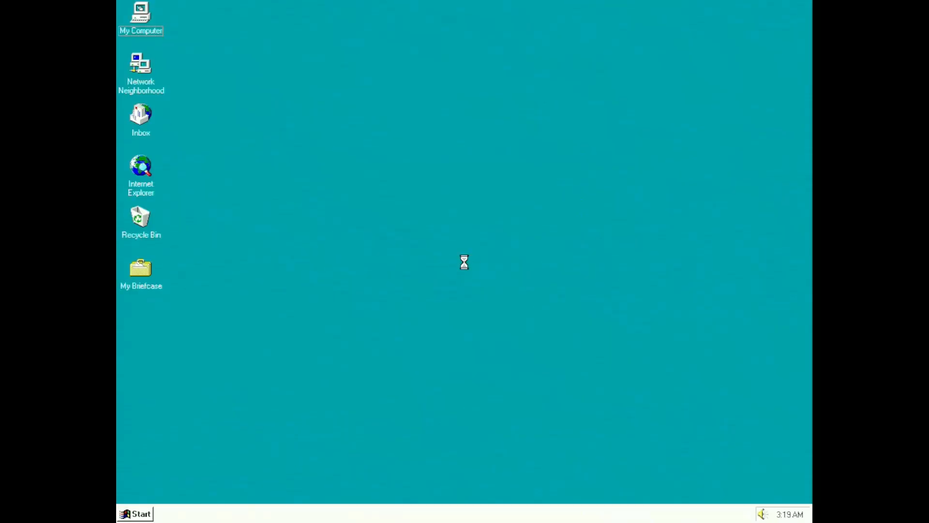
{"action": "mouse_move", "coordinate": [247, 45]}
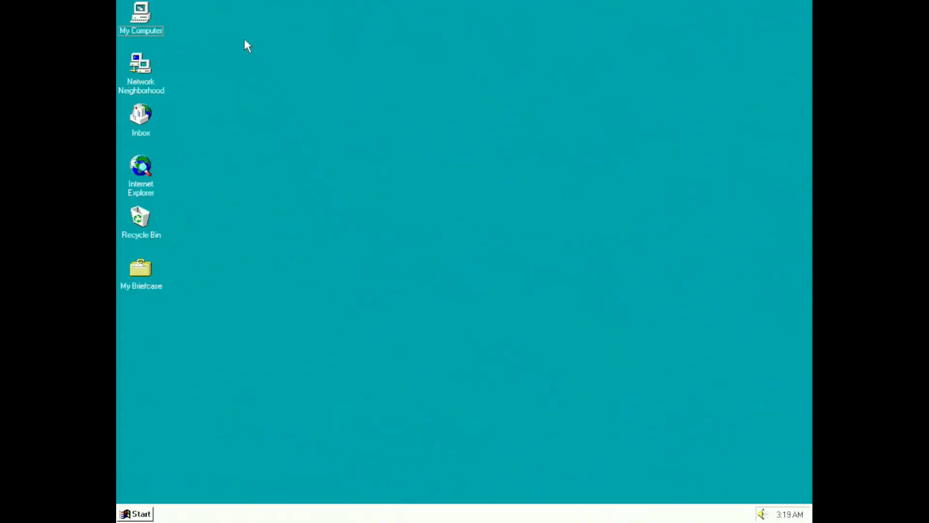
{"action": "right_click", "coordinate": [140, 15]}
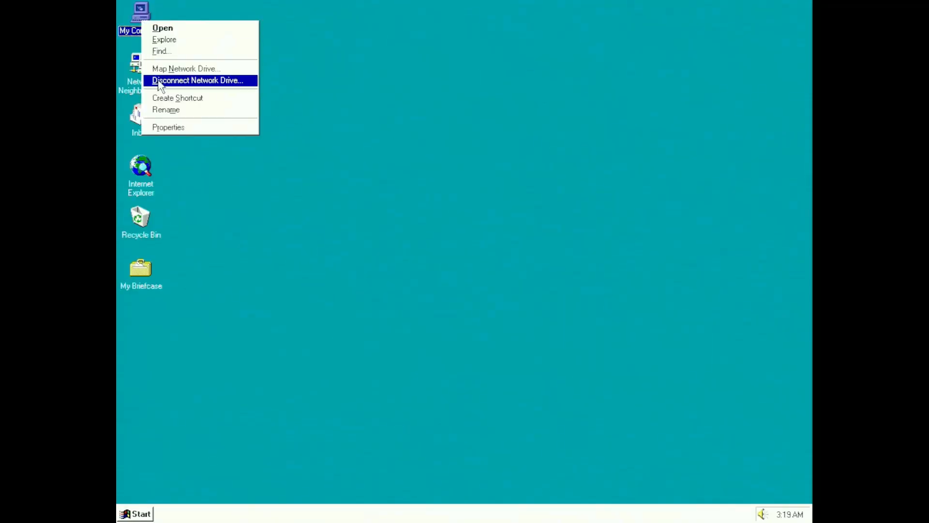
{"action": "left_click", "coordinate": [168, 127]}
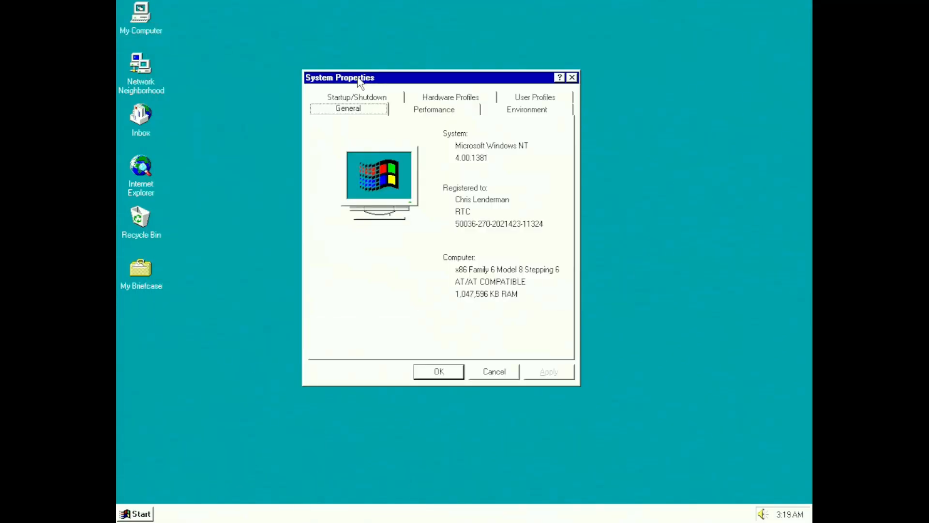
{"action": "left_click", "coordinate": [439, 372]}
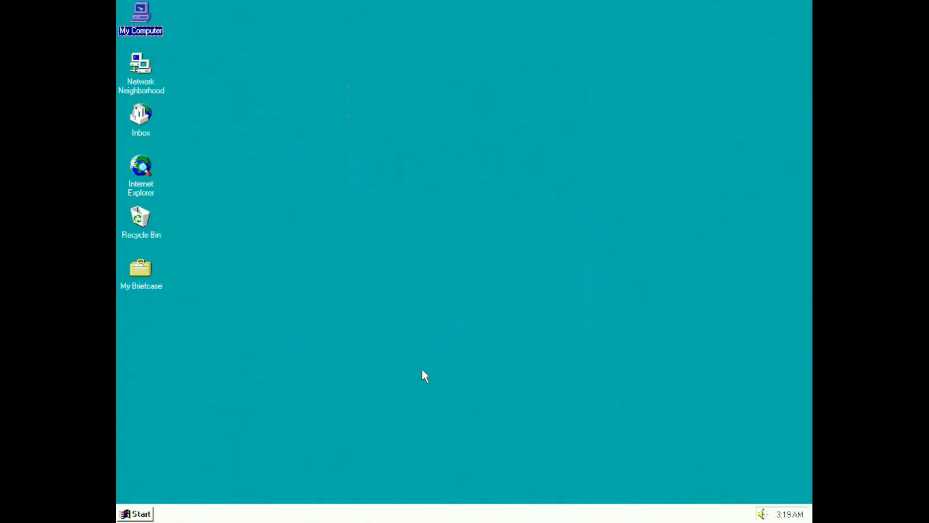
Step: Launch the Imaging accessory from the Start menu programs, then close it
{"action": "left_click", "coordinate": [134, 514]}
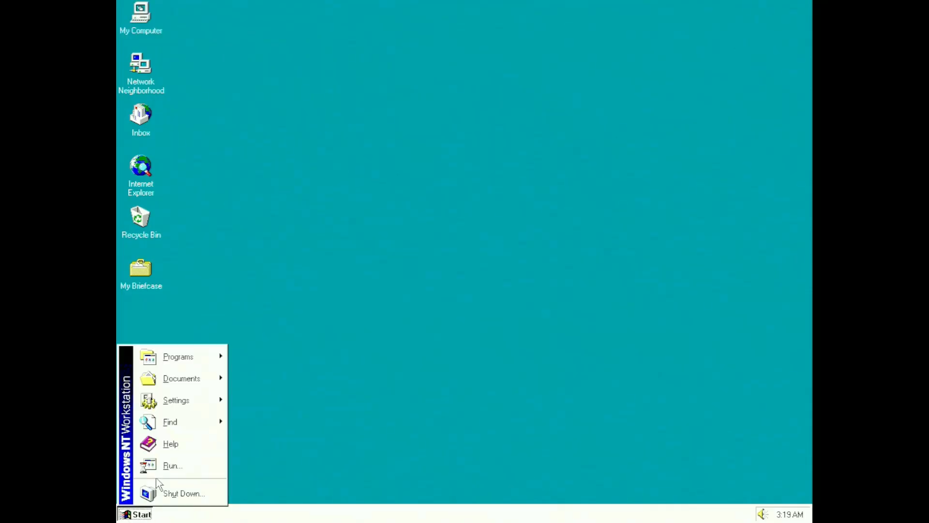
{"action": "left_click", "coordinate": [178, 357]}
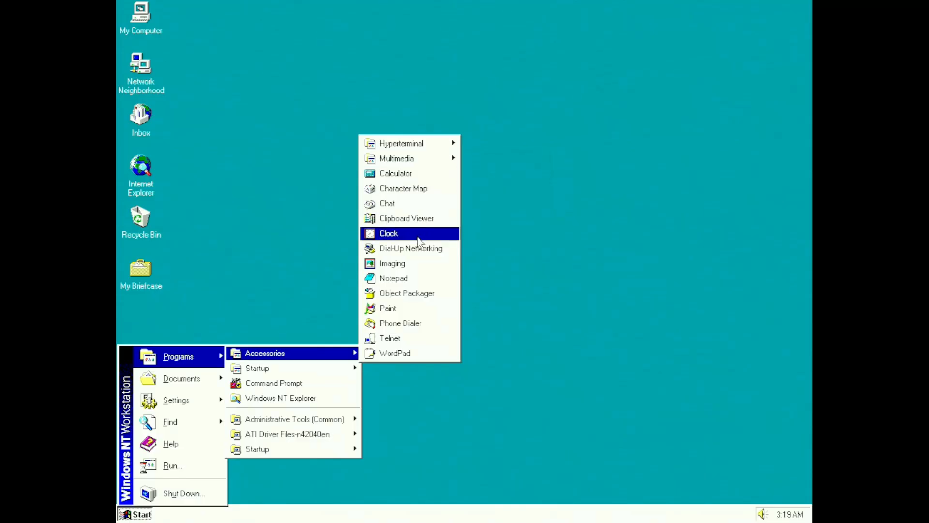
{"action": "left_click", "coordinate": [392, 263]}
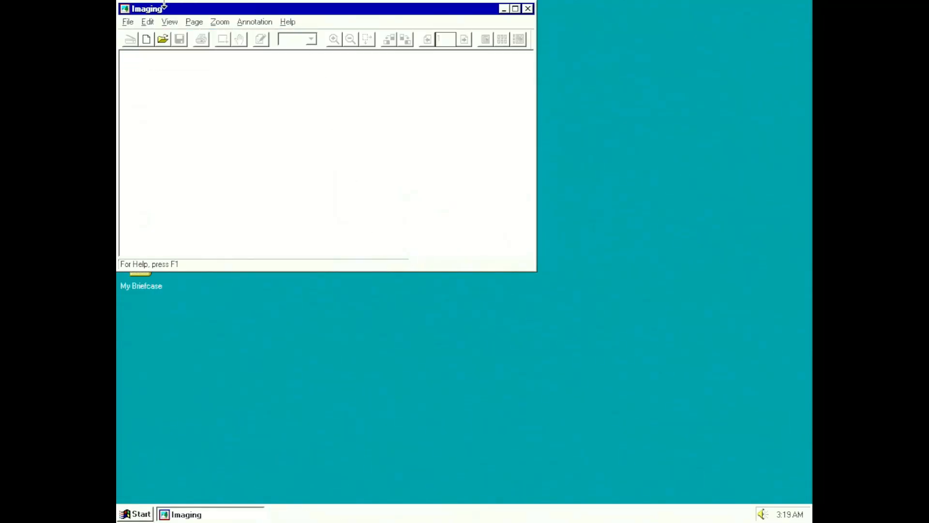
{"action": "left_click", "coordinate": [124, 7]}
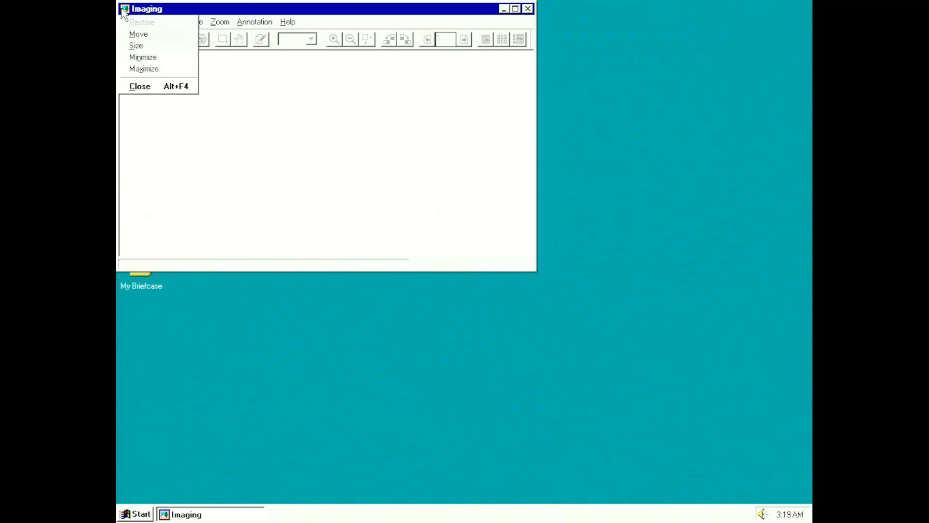
{"action": "left_click", "coordinate": [140, 86]}
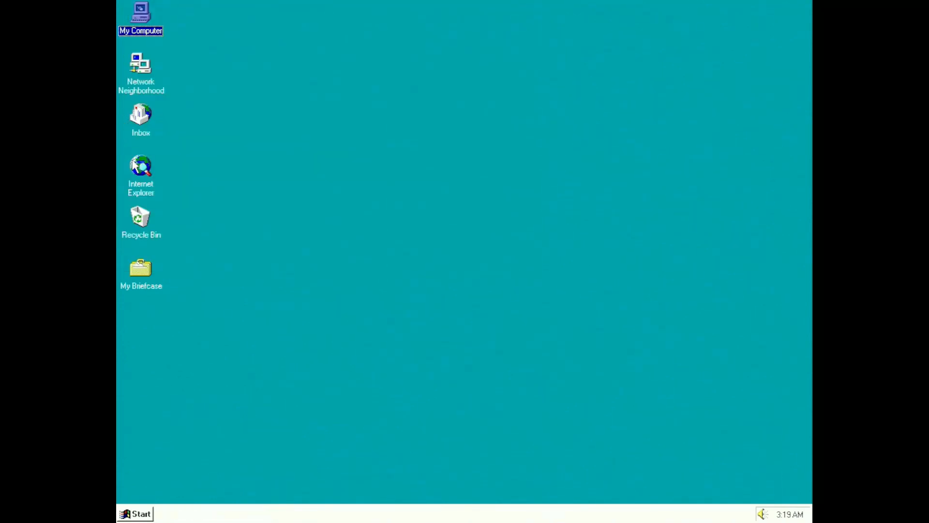
Step: Launch Internet Explorer on Windows NT 4.0 and load frogfind.com
{"action": "double_click", "coordinate": [141, 172]}
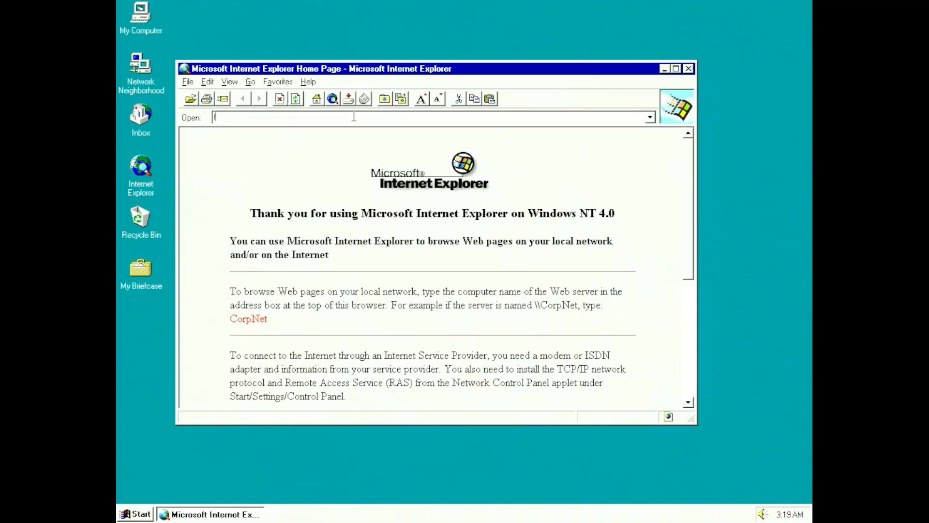
{"action": "key", "text": "Return"}
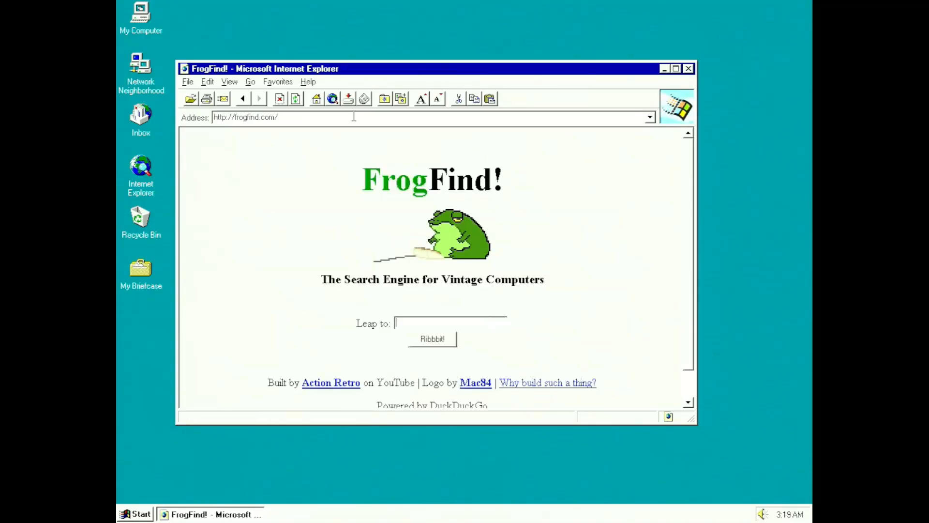
{"action": "mouse_move", "coordinate": [276, 167]}
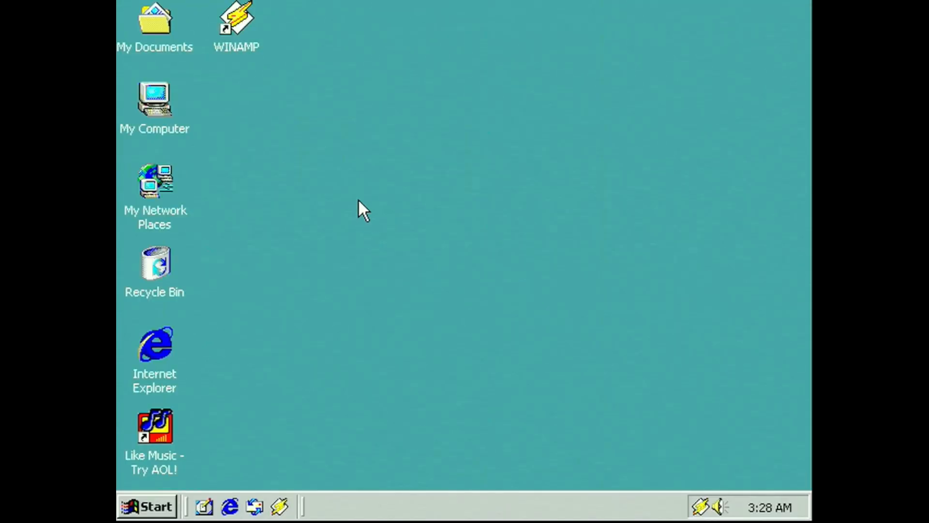
Step: Show ACPI Multiprocessor PC under Computer in Device Manager, then choose Task Manager from Windows Security
{"action": "right_click", "coordinate": [154, 100]}
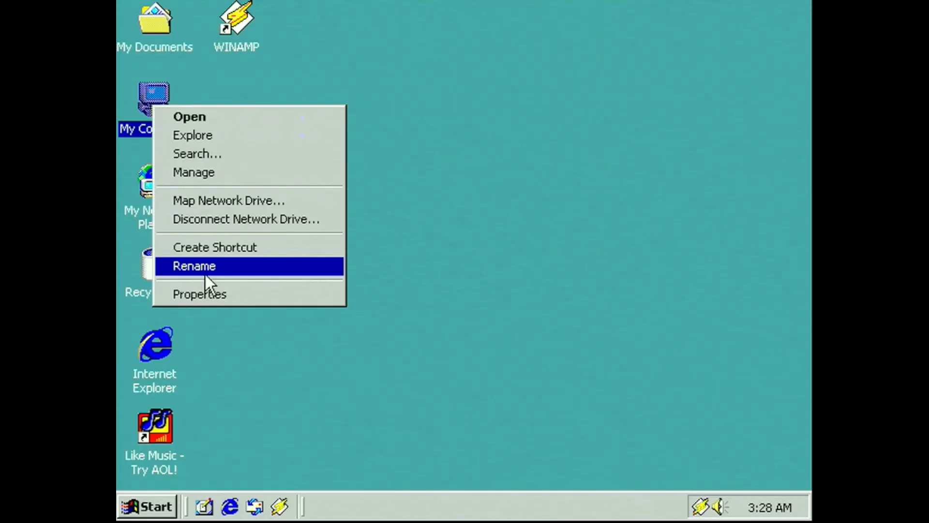
{"action": "left_click", "coordinate": [199, 294]}
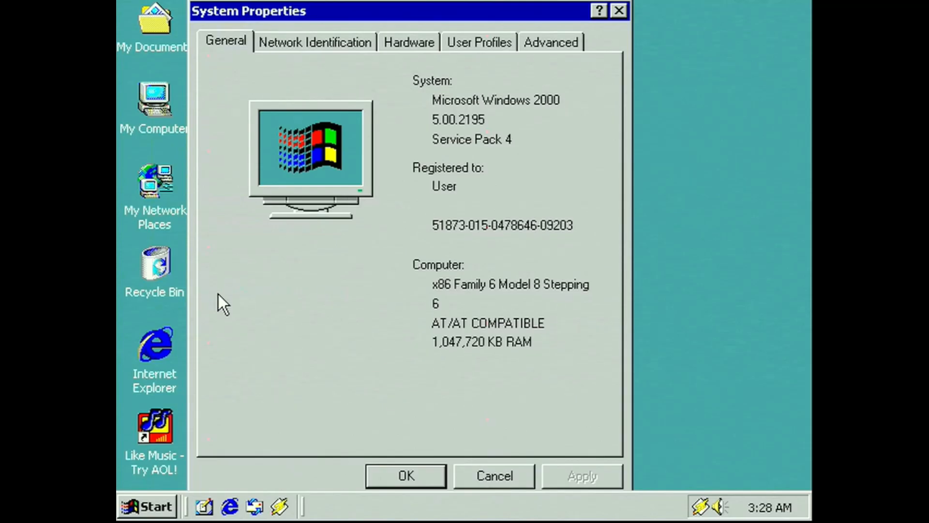
{"action": "mouse_move", "coordinate": [248, 96]}
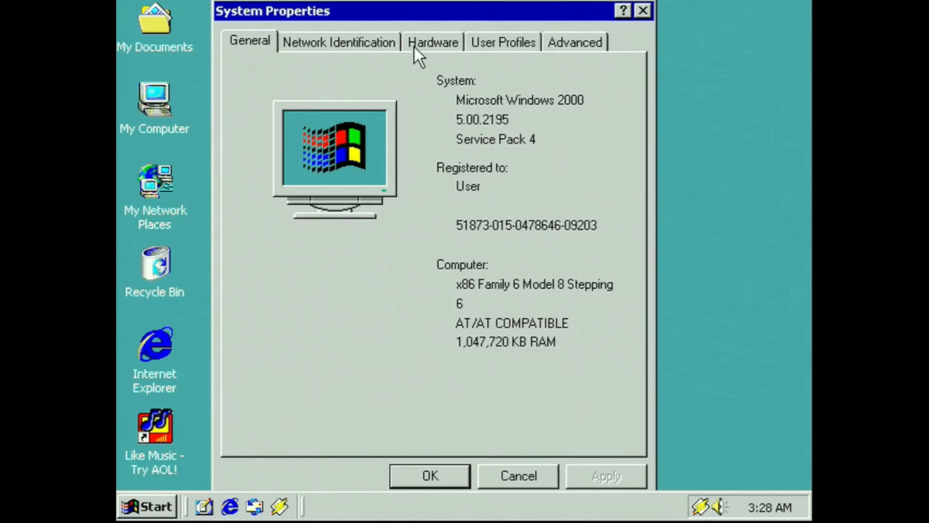
{"action": "left_click", "coordinate": [432, 42]}
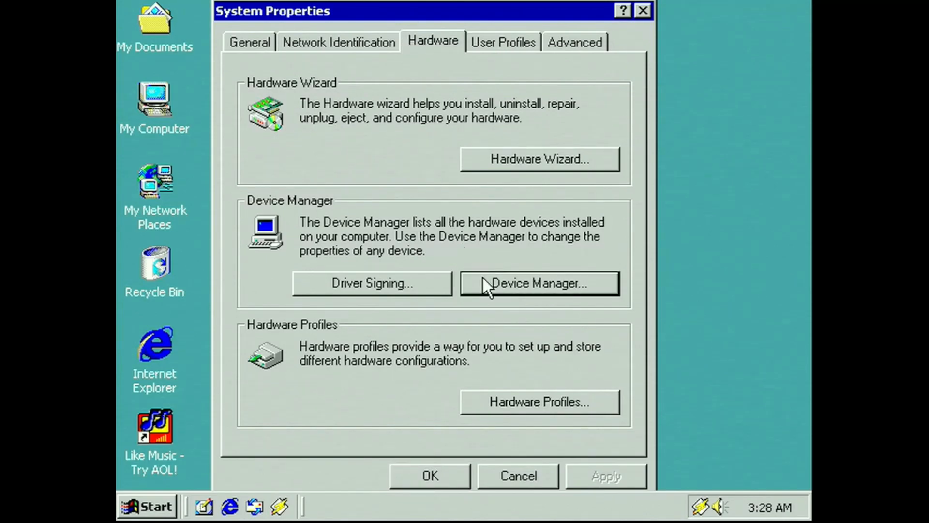
{"action": "left_click", "coordinate": [538, 283]}
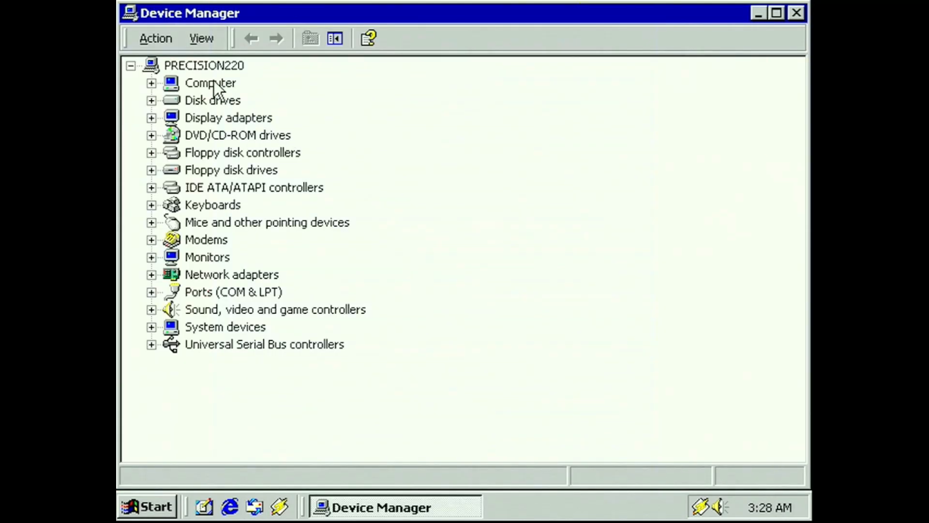
{"action": "left_click", "coordinate": [210, 83]}
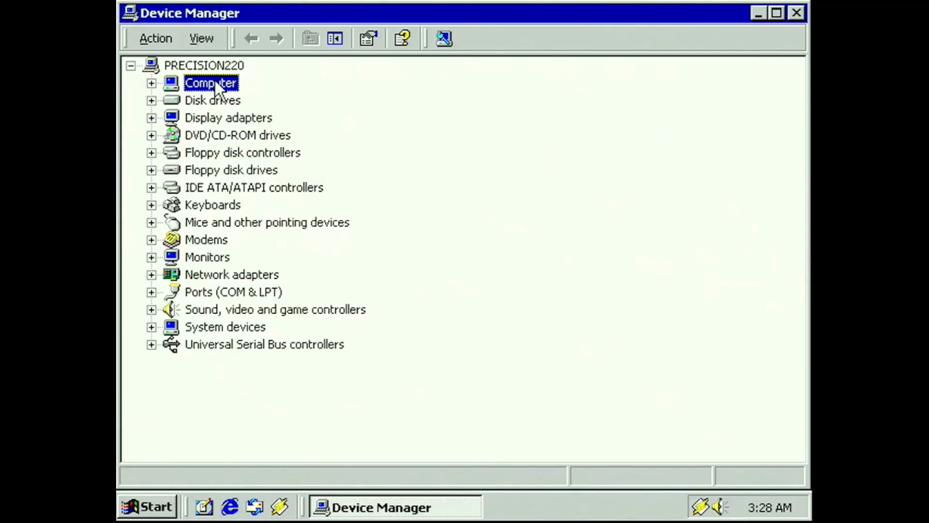
{"action": "left_click", "coordinate": [152, 83]}
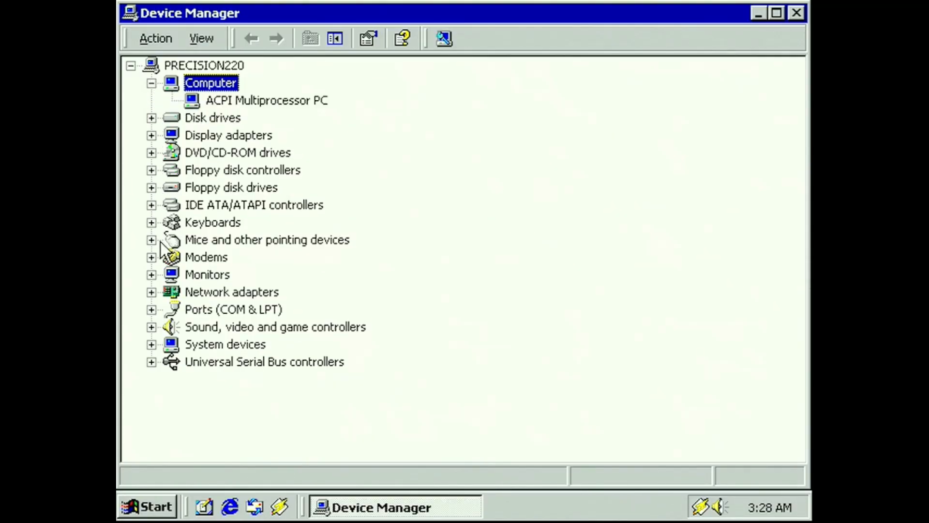
{"action": "mouse_move", "coordinate": [163, 349]}
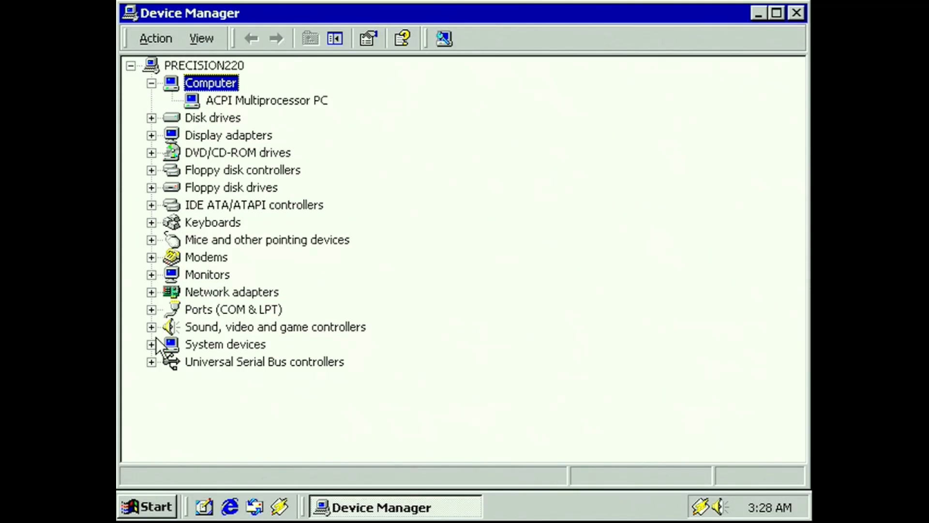
{"action": "key", "text": "ctrl+alt+delete"}
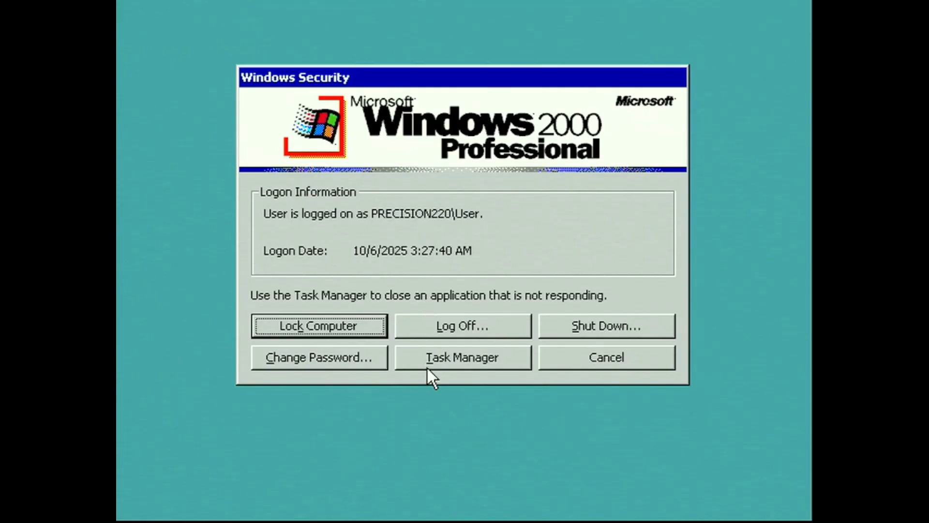
{"action": "left_click", "coordinate": [462, 357]}
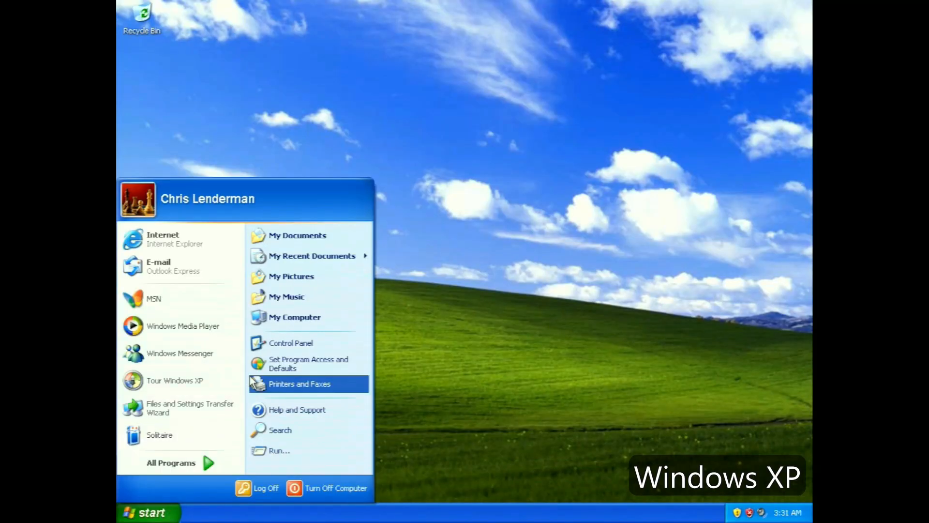
{"action": "mouse_move", "coordinate": [294, 317]}
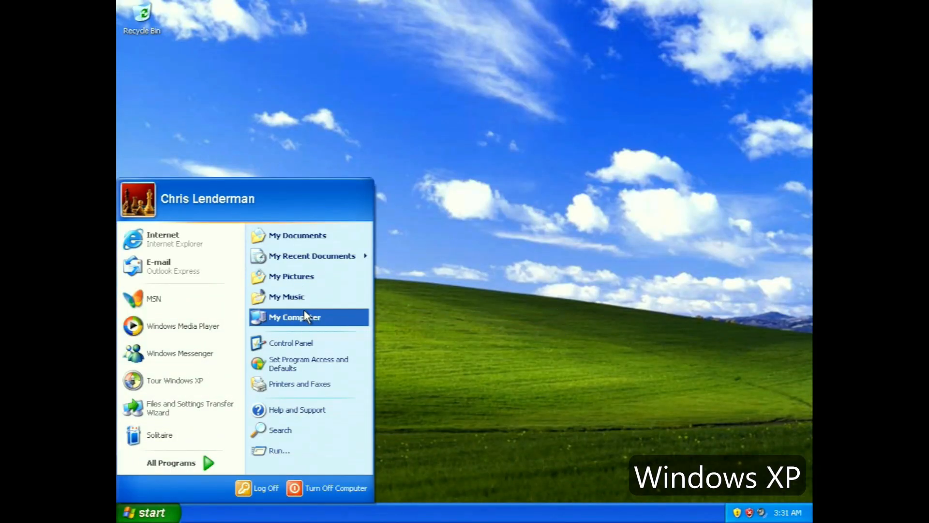
Step: Open Windows XP System Properties (Professional SP3) and its Device Manager
{"action": "right_click", "coordinate": [295, 317]}
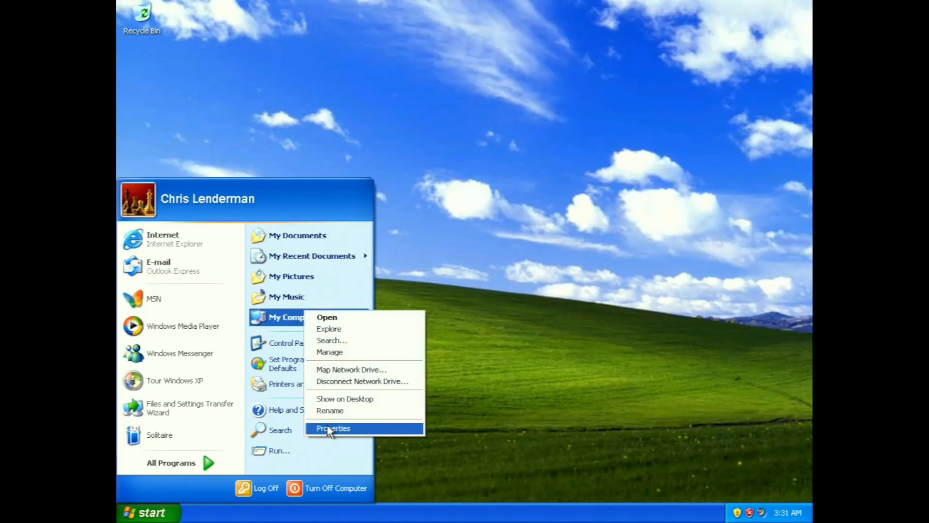
{"action": "left_click", "coordinate": [333, 428]}
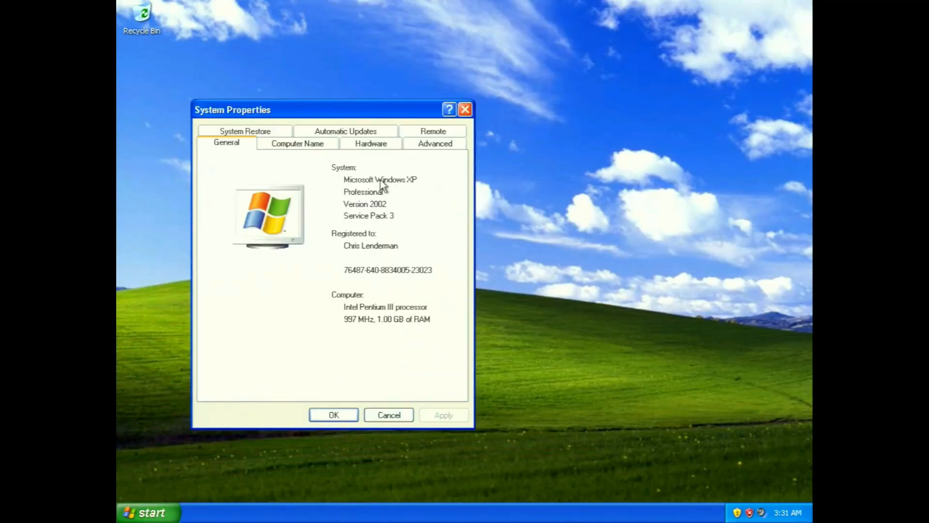
{"action": "left_click", "coordinate": [370, 142]}
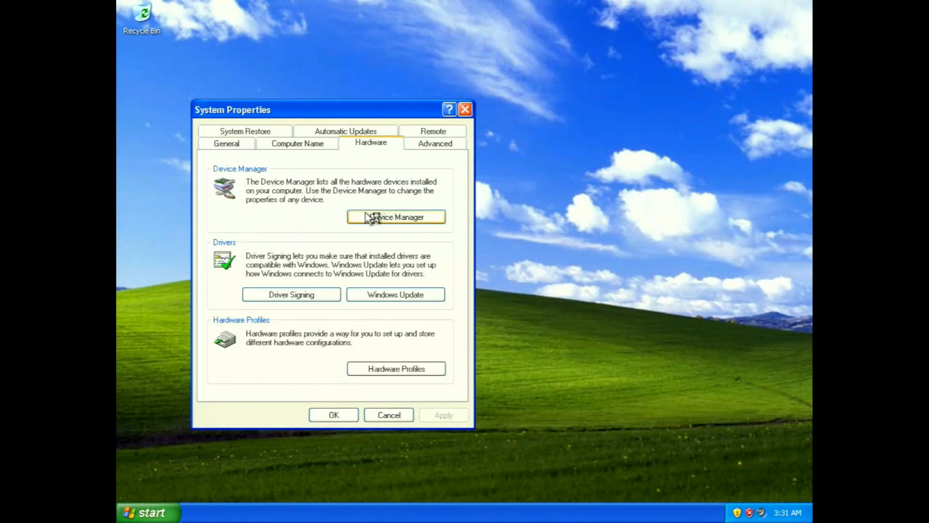
{"action": "left_click", "coordinate": [396, 216]}
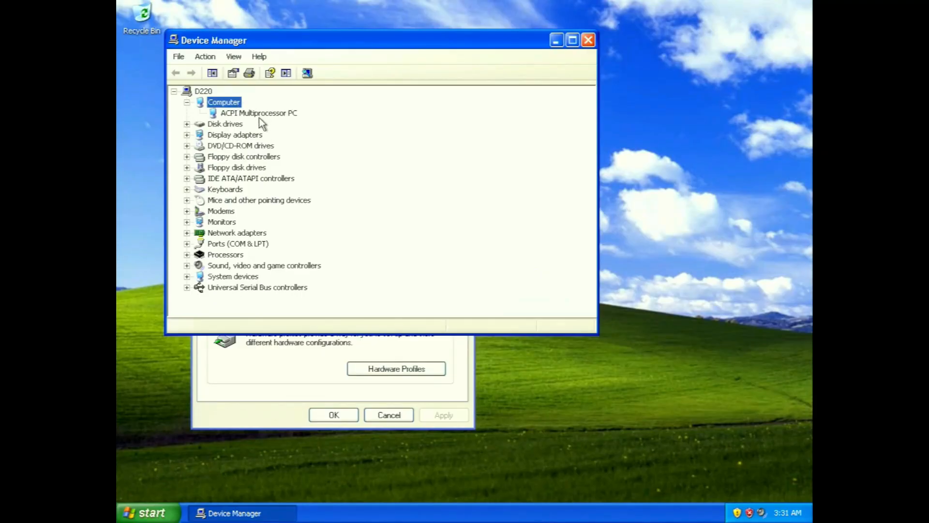
Step: Expand Processors to list both Pentium III CPUs, then show All Programs
{"action": "left_click", "coordinate": [225, 254]}
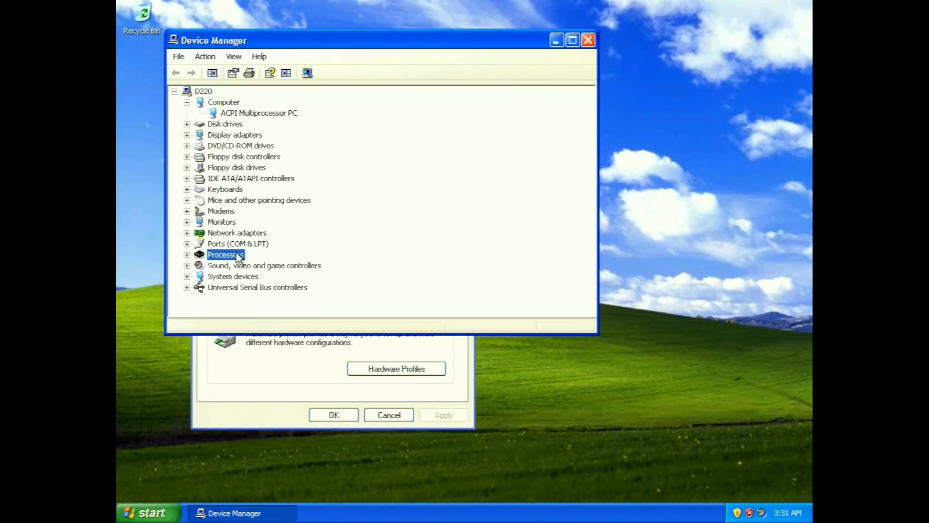
{"action": "left_click", "coordinate": [188, 254]}
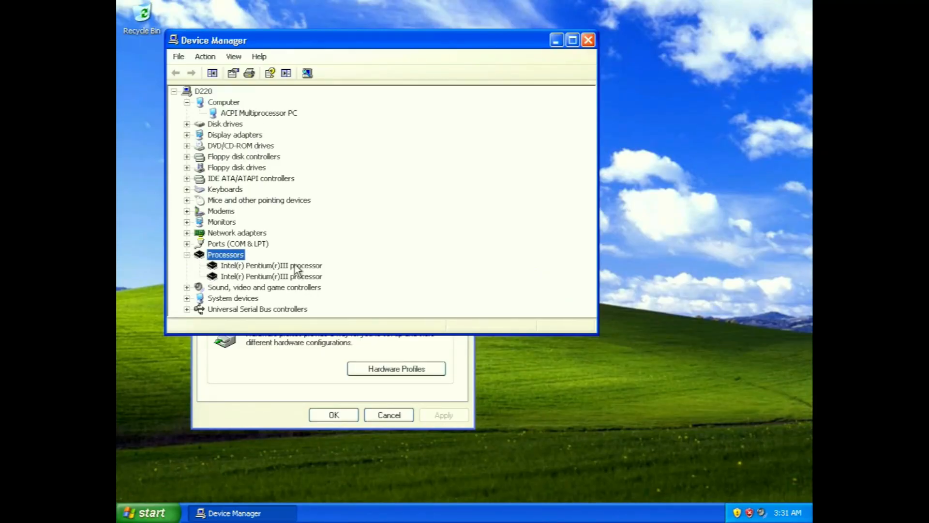
{"action": "left_click", "coordinate": [272, 276]}
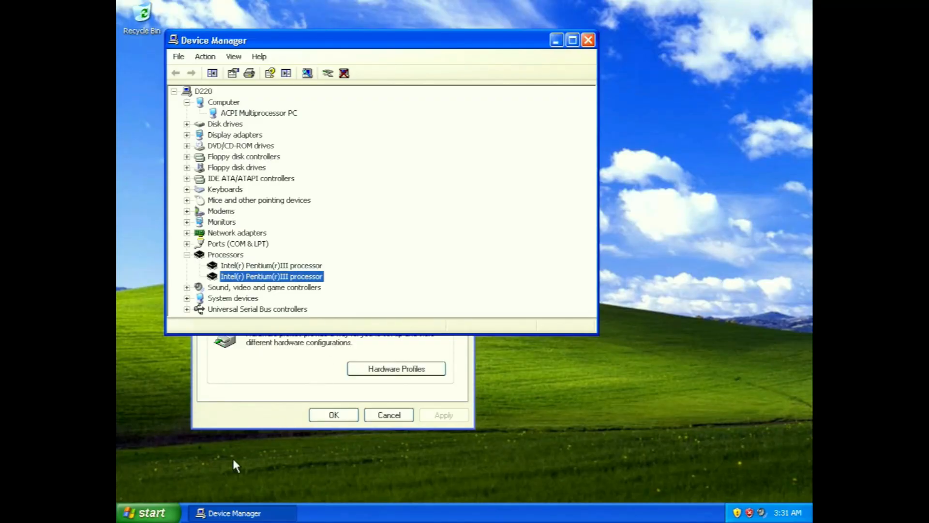
{"action": "left_click", "coordinate": [147, 512]}
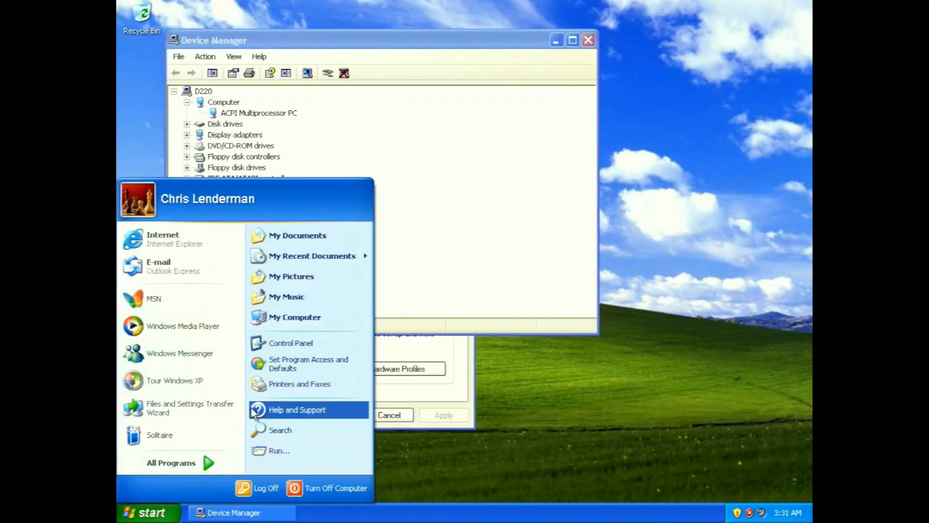
{"action": "left_click", "coordinate": [171, 463]}
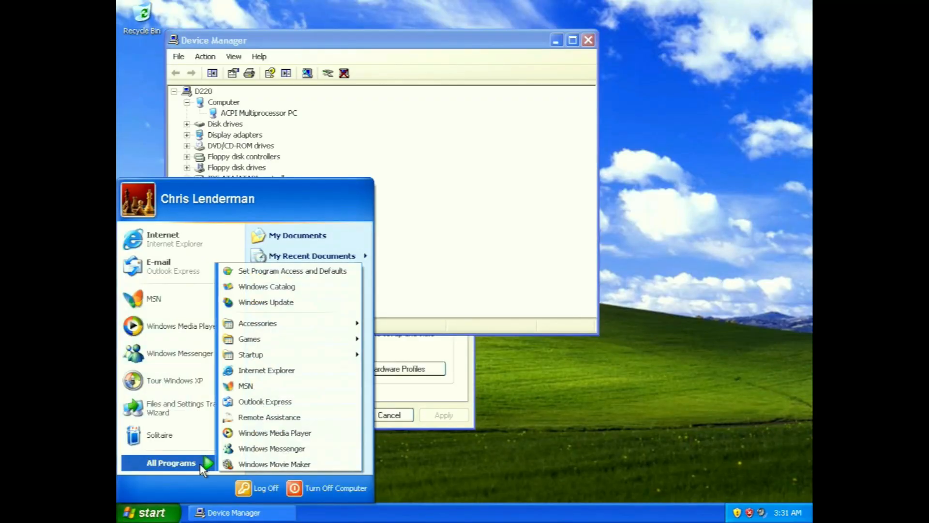
{"action": "mouse_move", "coordinate": [249, 339]}
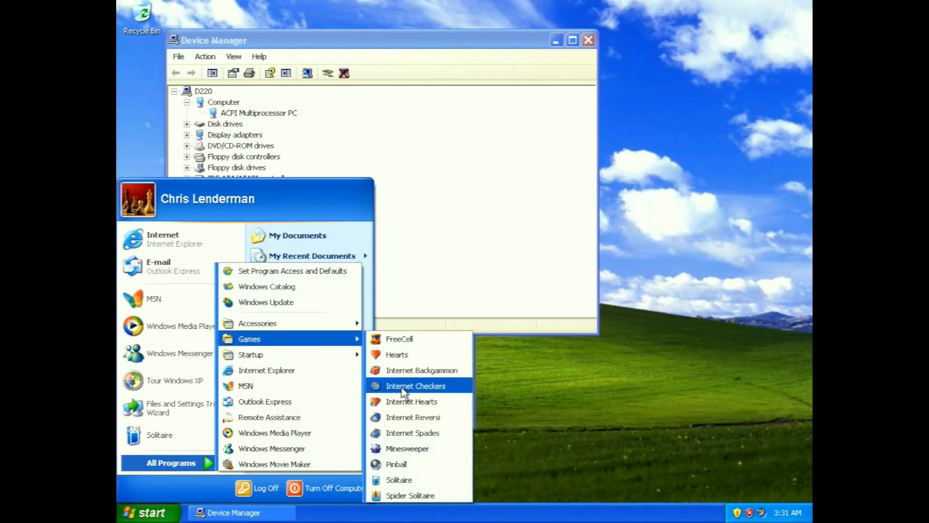
Step: Launch Pinball from the Games menu
{"action": "left_click", "coordinate": [396, 464]}
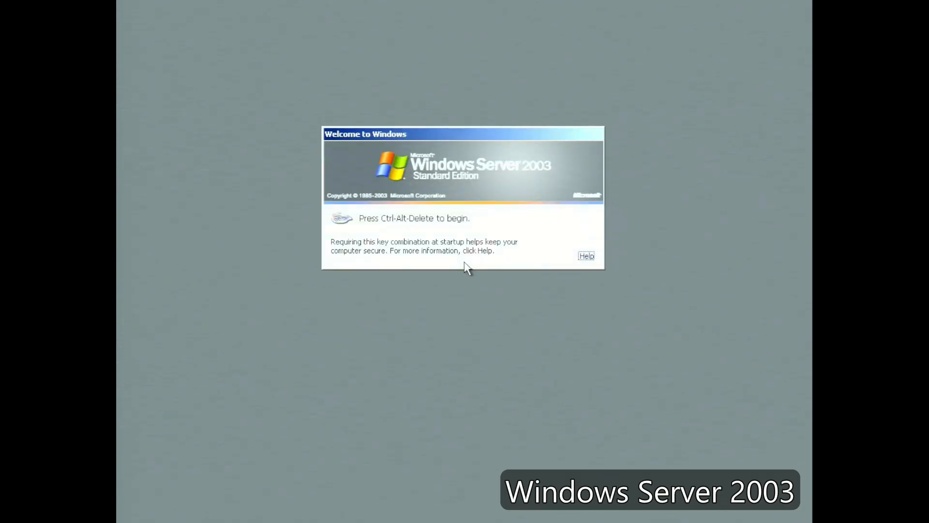
Step: Log on to Windows Server 2003 and open System Properties showing 997 MHz and 1.00 GB RAM
{"action": "key", "text": "ctrl+alt+delete"}
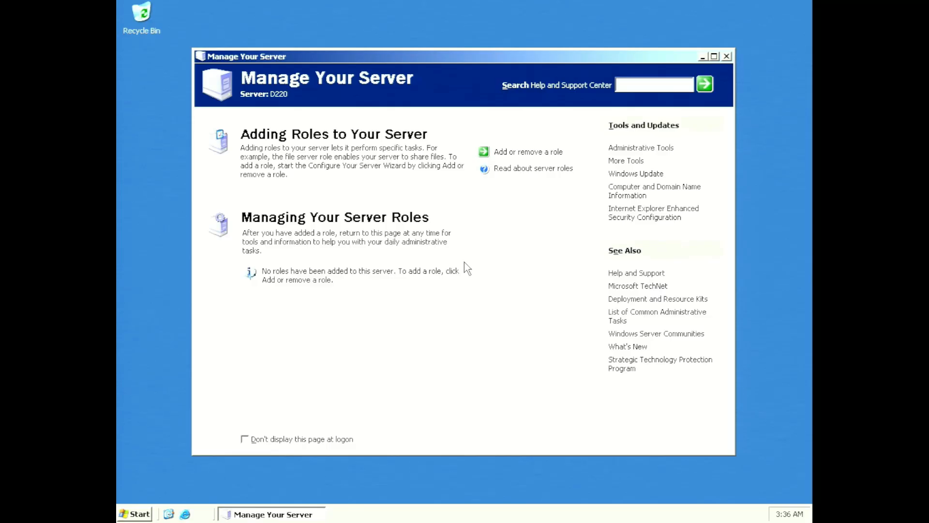
{"action": "mouse_move", "coordinate": [332, 287]}
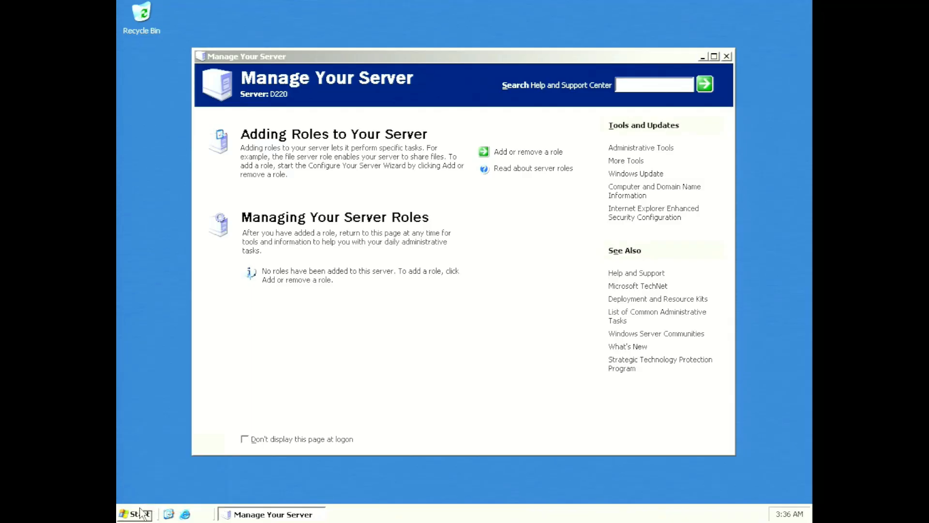
{"action": "left_click", "coordinate": [137, 514]}
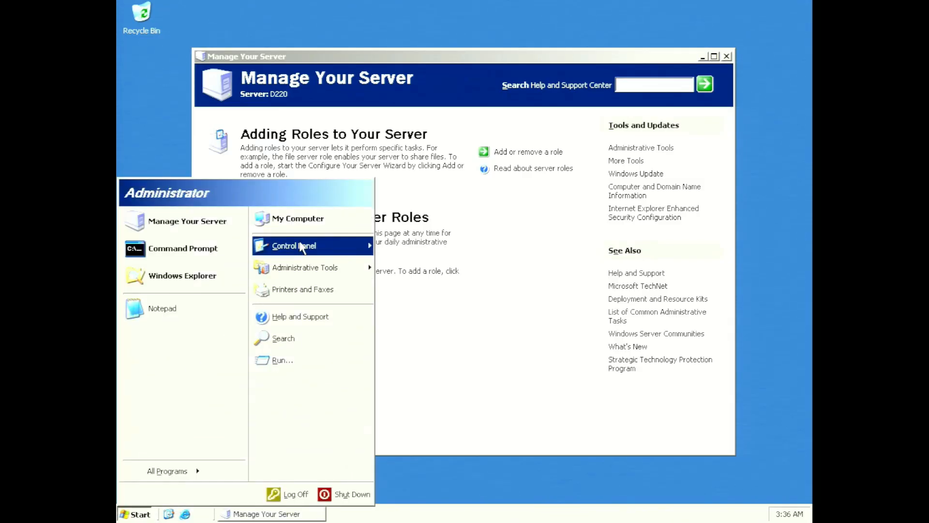
{"action": "right_click", "coordinate": [298, 218]}
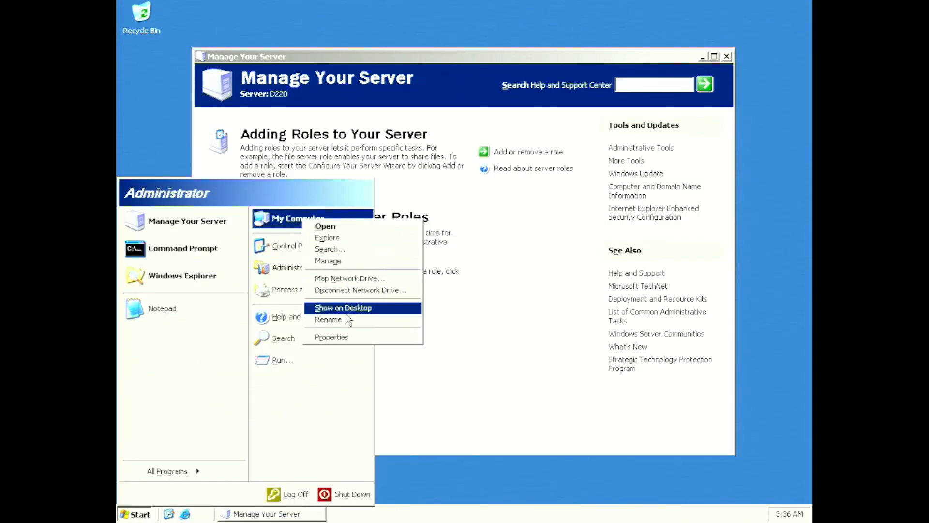
{"action": "left_click", "coordinate": [331, 337]}
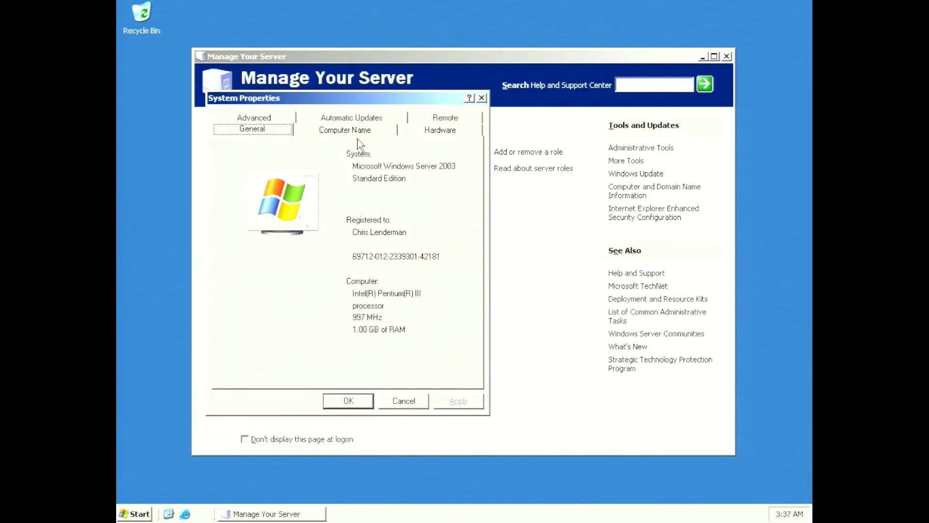
Step: Expand Processors in Device Manager to show both Pentium III CPUs
{"action": "left_click", "coordinate": [440, 129]}
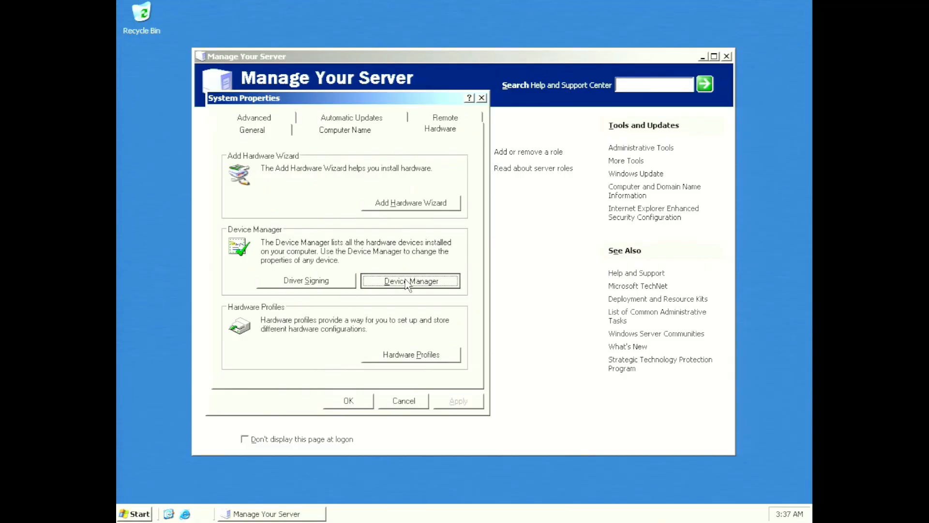
{"action": "left_click", "coordinate": [410, 281]}
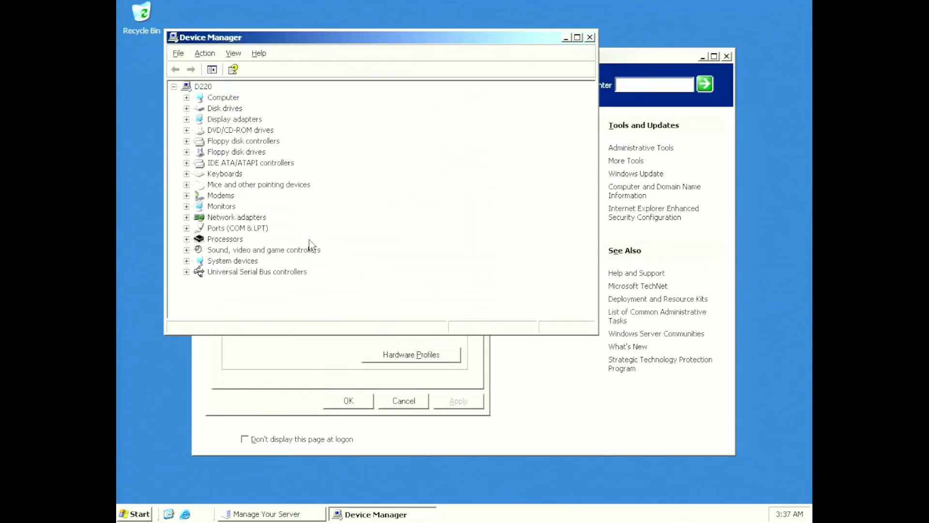
{"action": "left_click", "coordinate": [187, 239]}
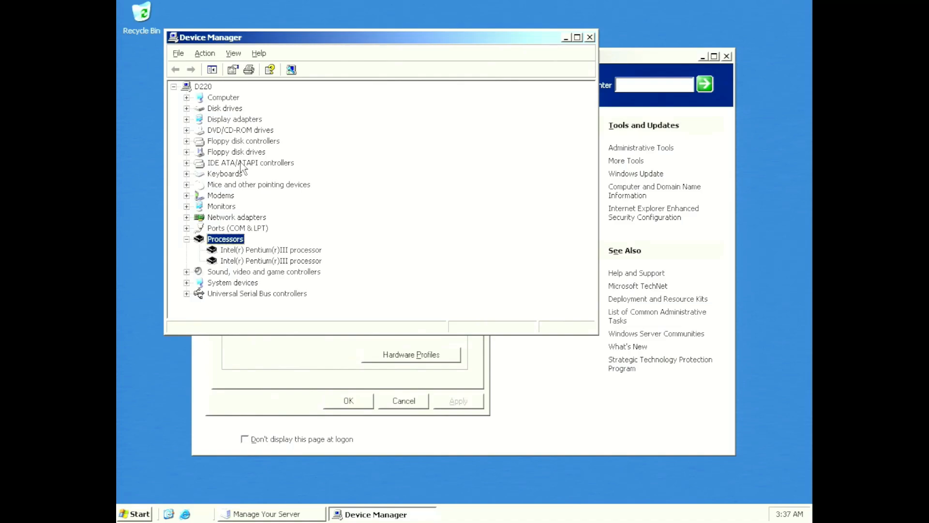
{"action": "mouse_move", "coordinate": [224, 105]}
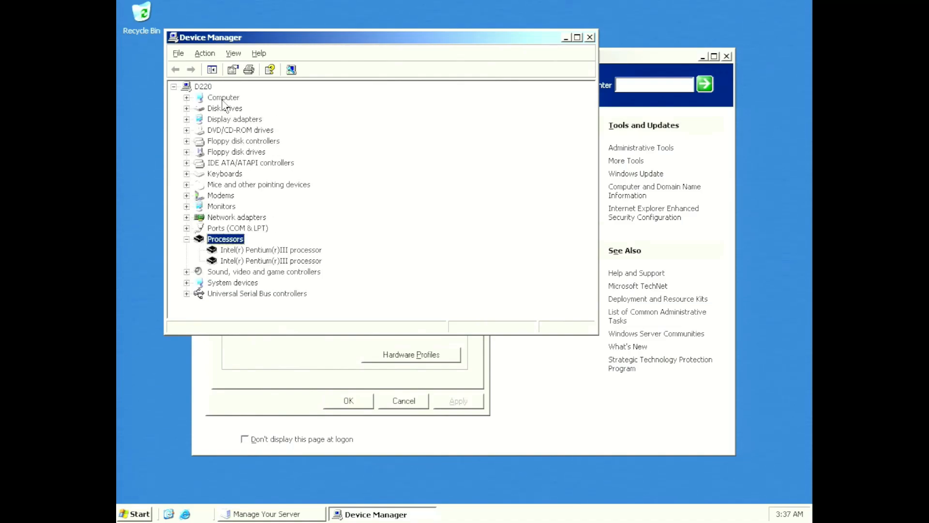
{"action": "left_click", "coordinate": [186, 98]}
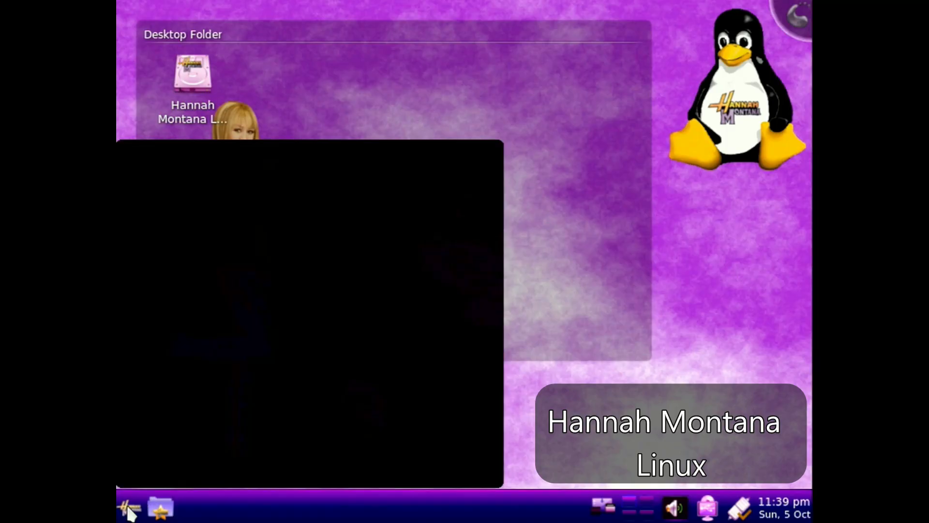
Step: Launch Terminal from the launcher's Recently Used applications
{"action": "left_click", "coordinate": [129, 508]}
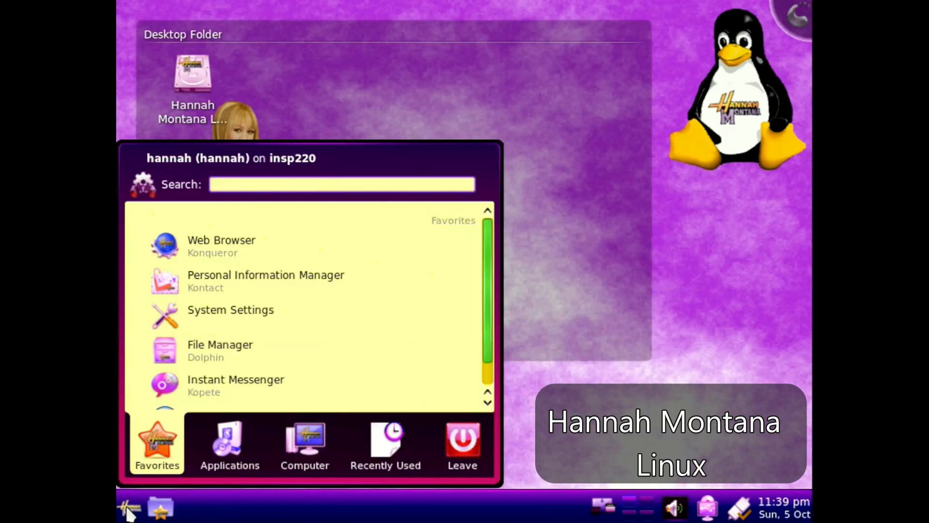
{"action": "left_click", "coordinate": [230, 445]}
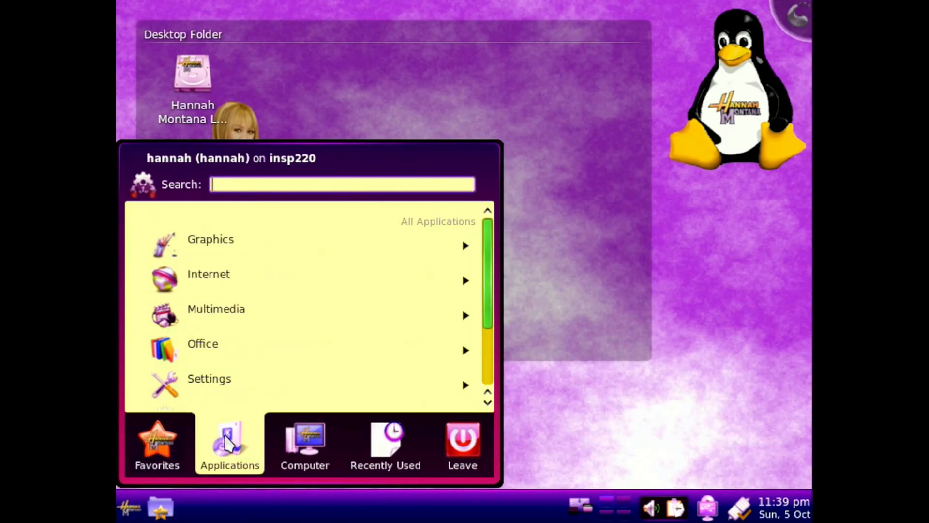
{"action": "left_click", "coordinate": [304, 444]}
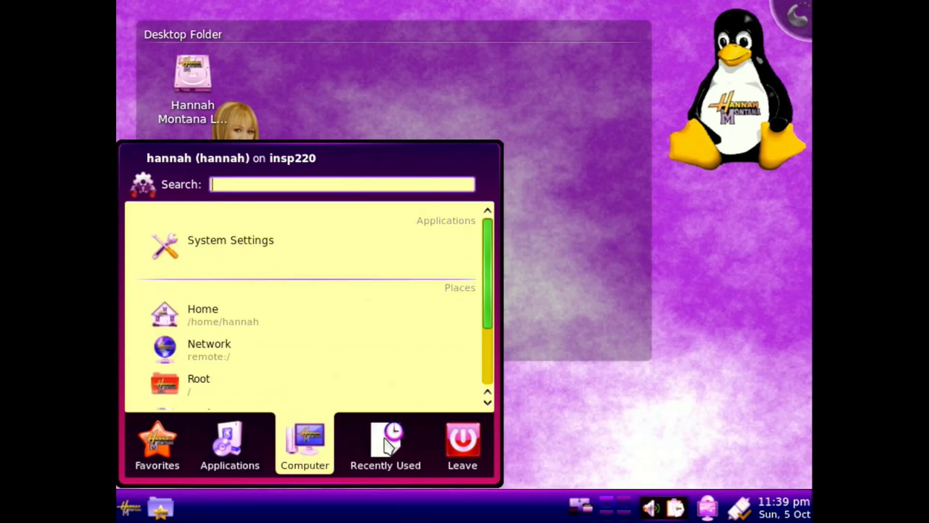
{"action": "left_click", "coordinate": [385, 445]}
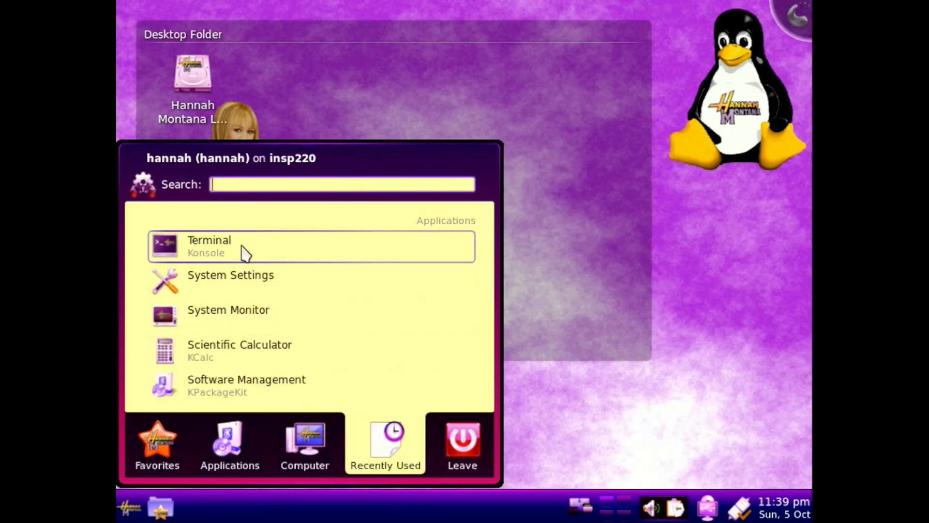
{"action": "left_click", "coordinate": [209, 245]}
{"action": "type", "text": "cat /pro"}
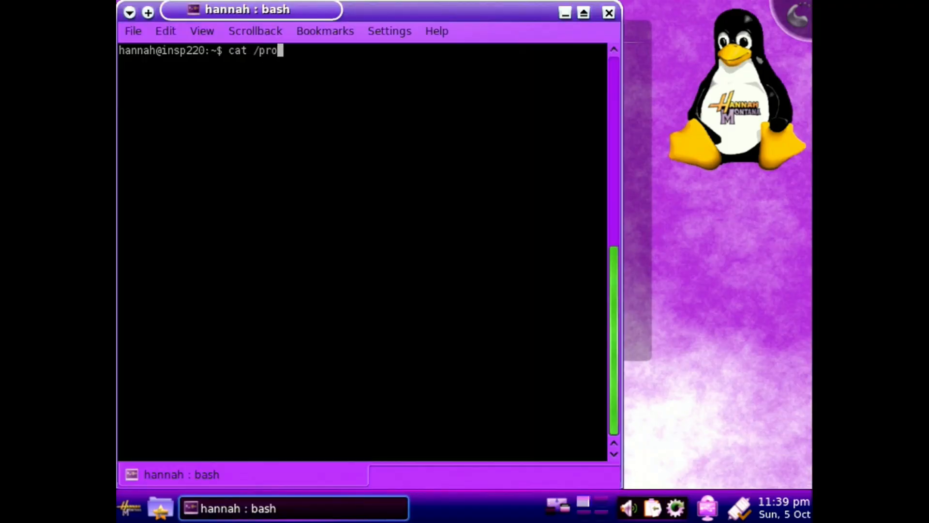
Step: Run cat /proc/cpuinfo | more and page through both Pentium III Coppermine entries
{"action": "type", "text": "c/cpuinf"}
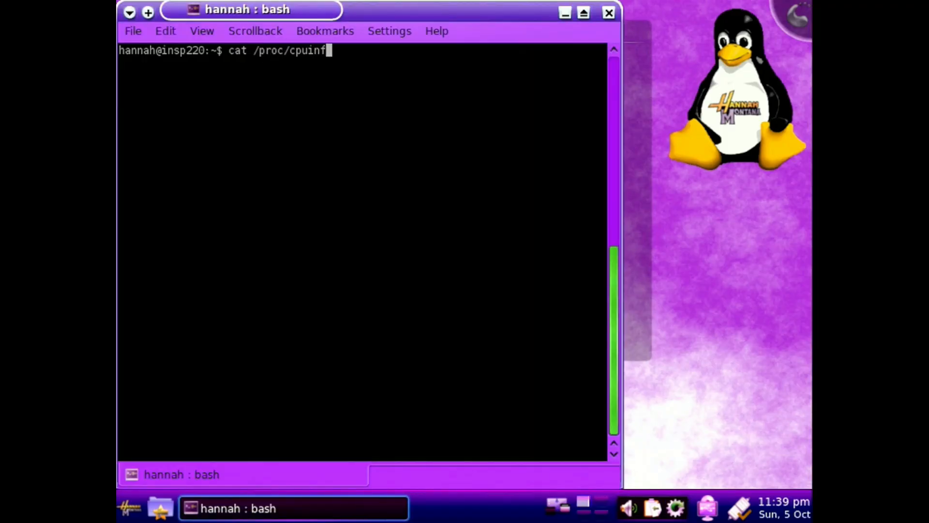
{"action": "key", "text": "Return"}
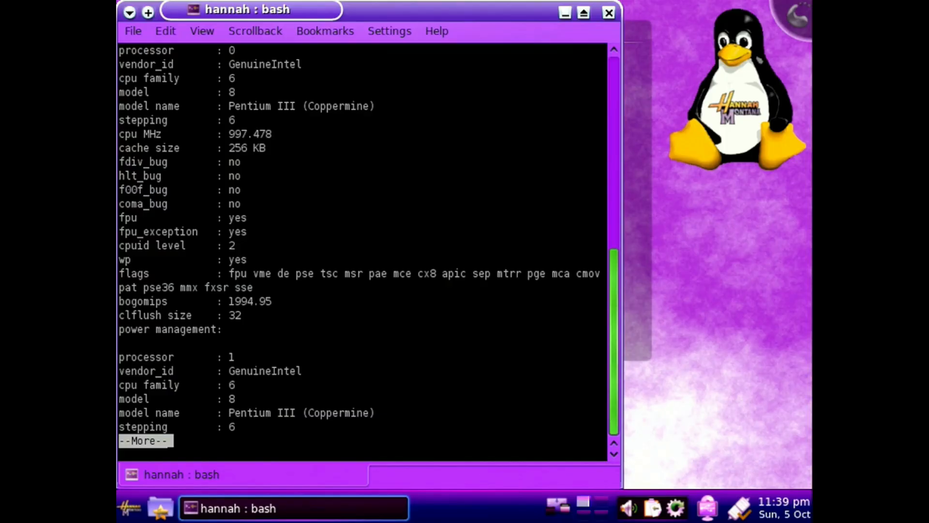
{"action": "key", "text": "space"}
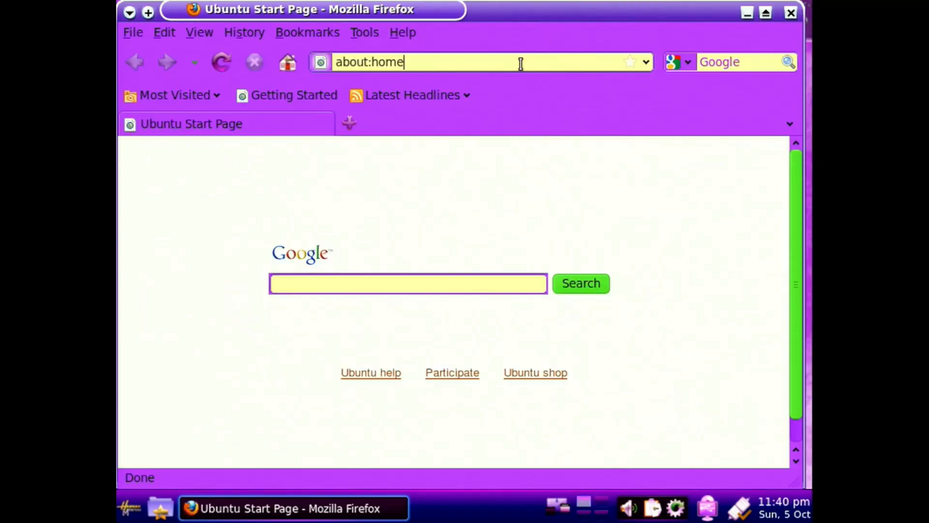
Step: Load the SHOUTcast home page in Firefox and open COOLfahrenheit Easy Listening's playlist
{"action": "type", "text": "shoutc"}
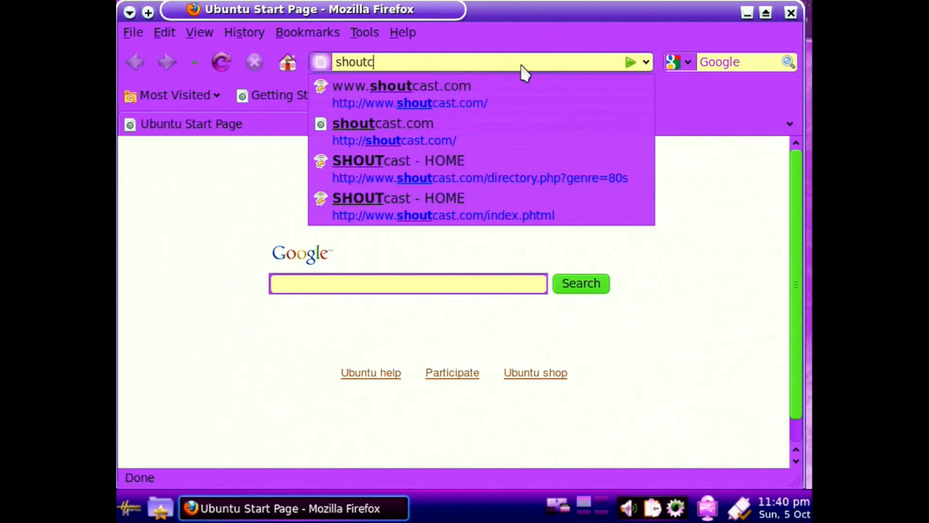
{"action": "left_click", "coordinate": [402, 85]}
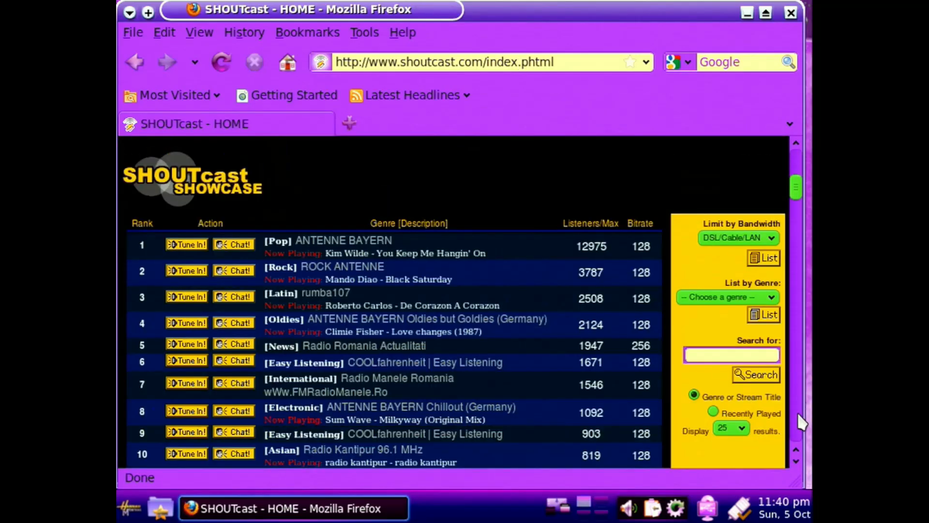
{"action": "mouse_move", "coordinate": [185, 360]}
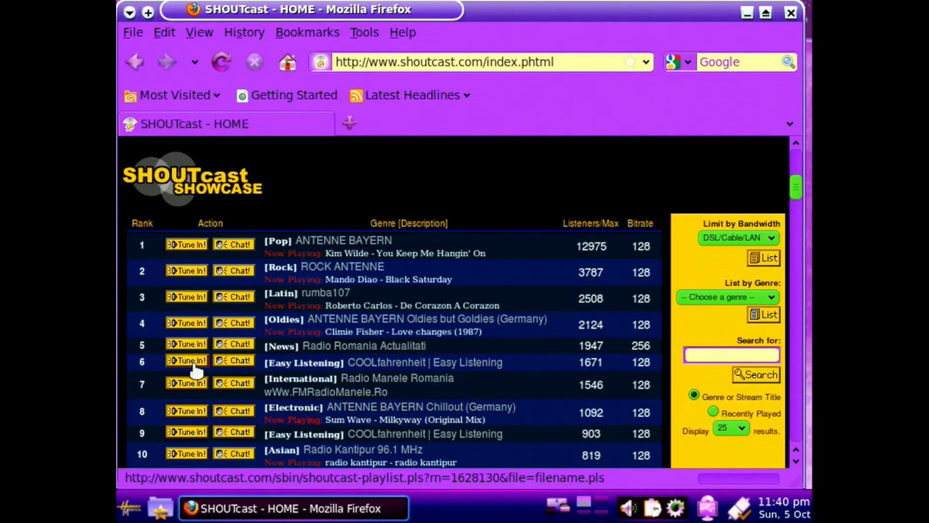
{"action": "left_click", "coordinate": [186, 362]}
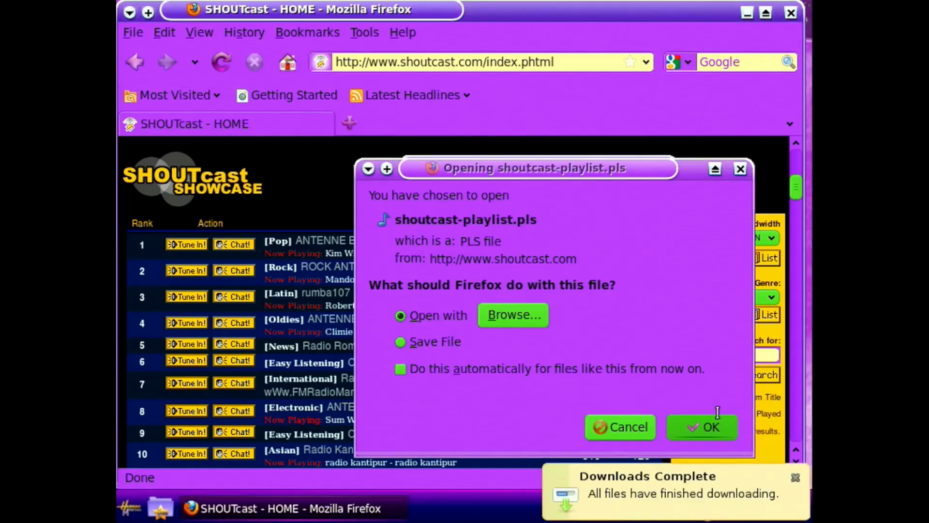
{"action": "left_click", "coordinate": [702, 427]}
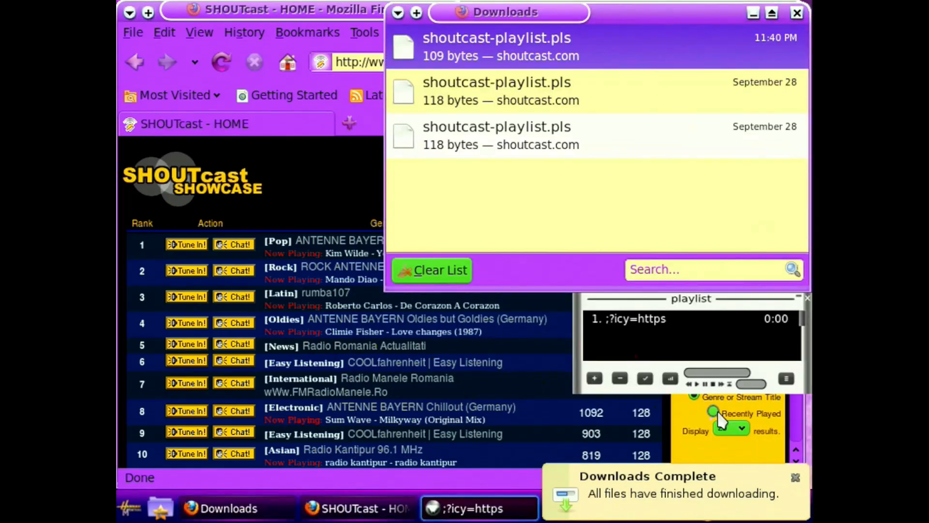